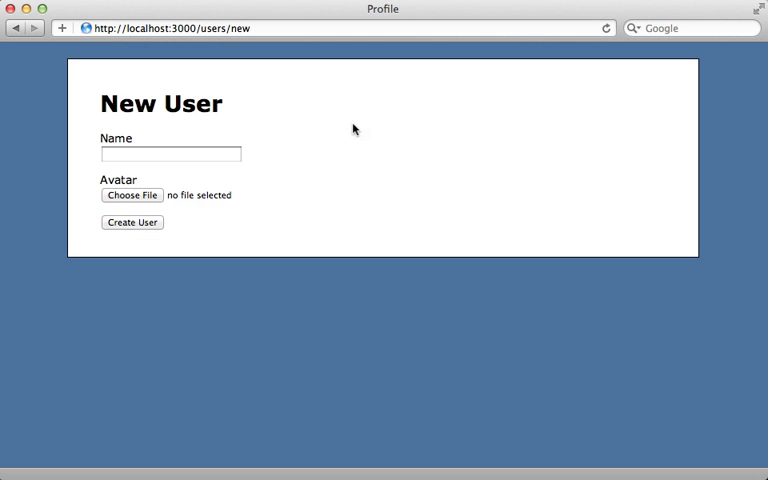
mouse_move(185, 133)
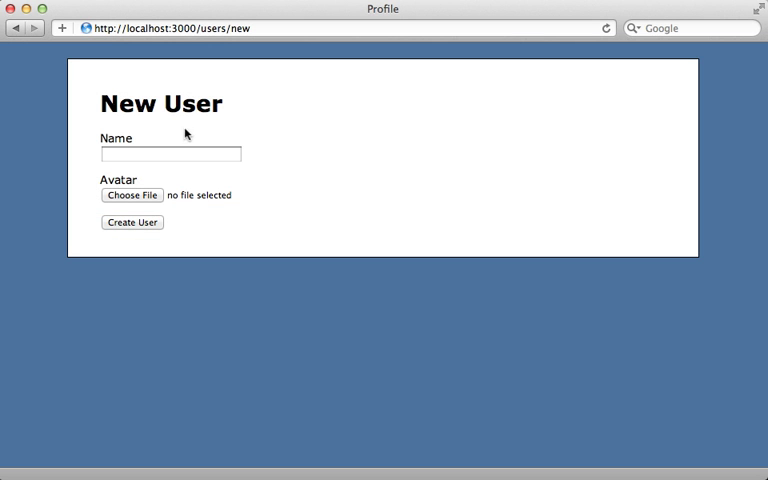
- Enter the name Batman and attach batman.jpg from the Desktop as the avatar
type("Batman")
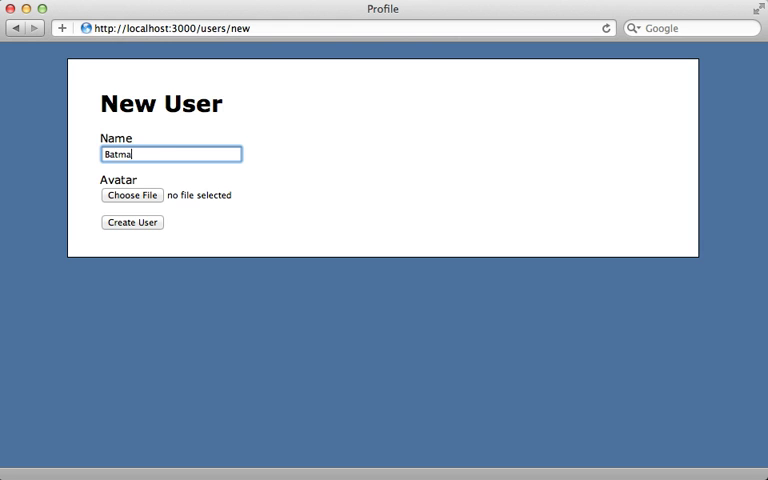
type("n")
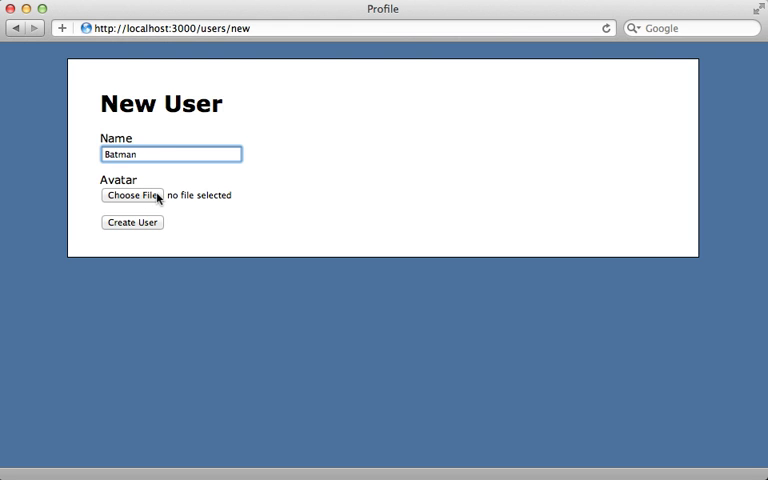
left_click(131, 195)
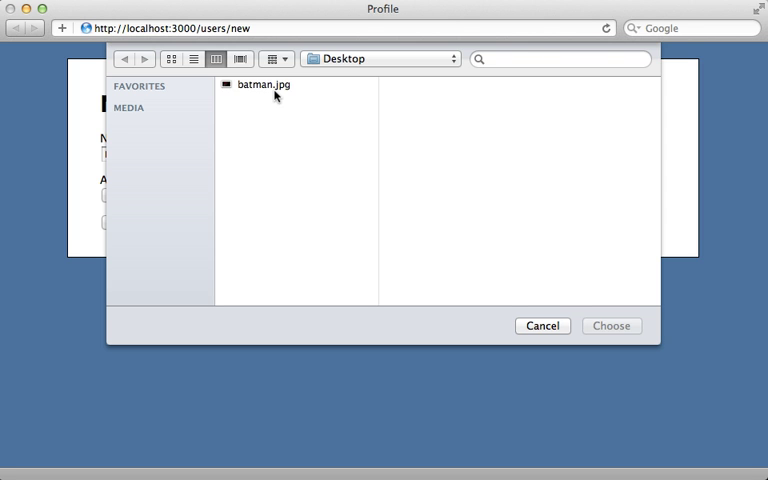
left_click(265, 84)
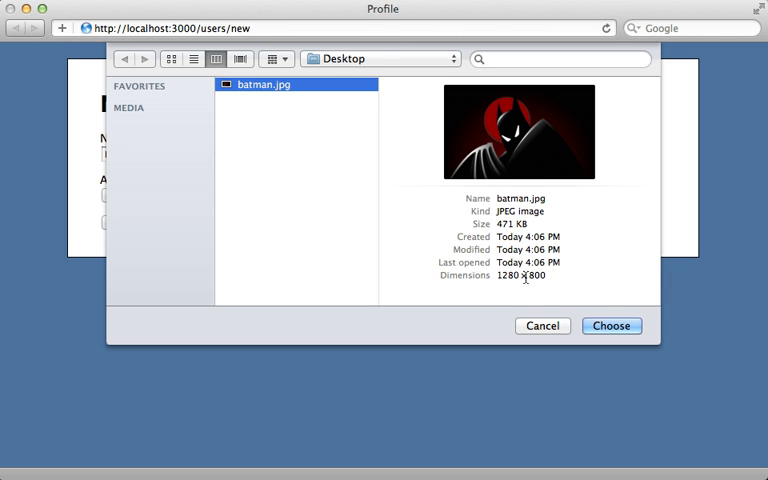
left_click(611, 326)
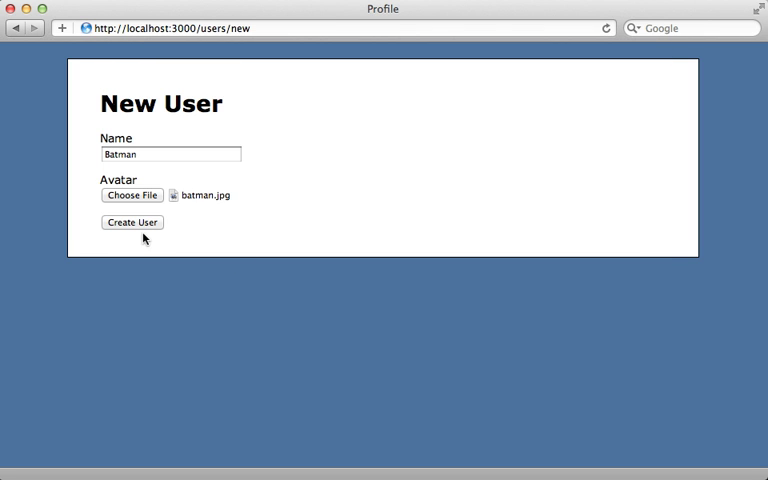
- Submit the form to create Batman and view the profile's avatar thumbnail
left_click(131, 222)
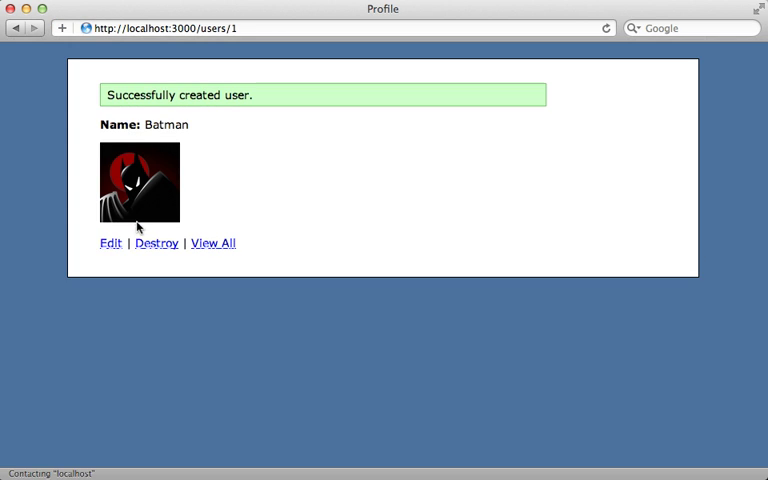
mouse_move(228, 195)
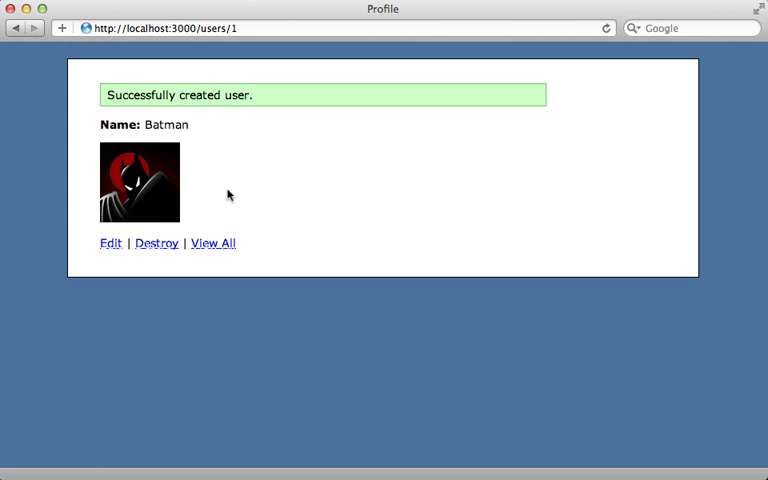
mouse_move(190, 227)
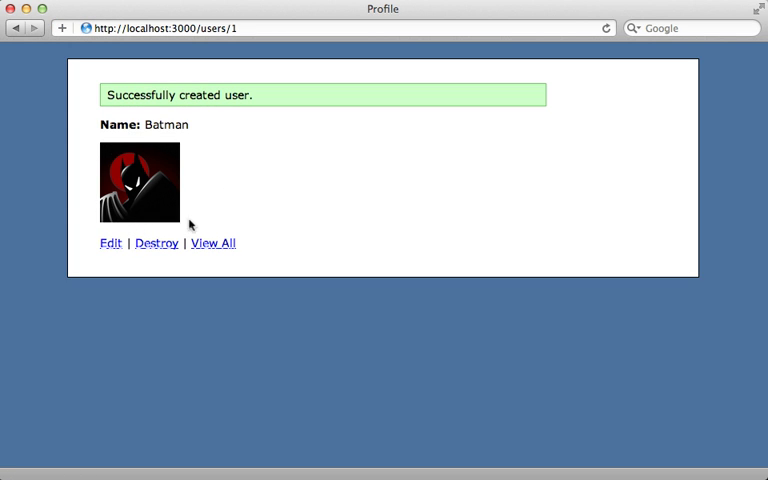
mouse_move(200, 190)
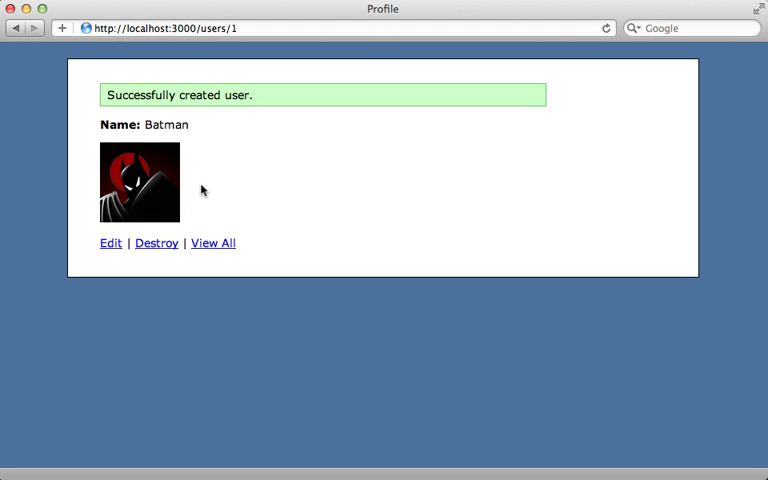
mouse_move(205, 180)
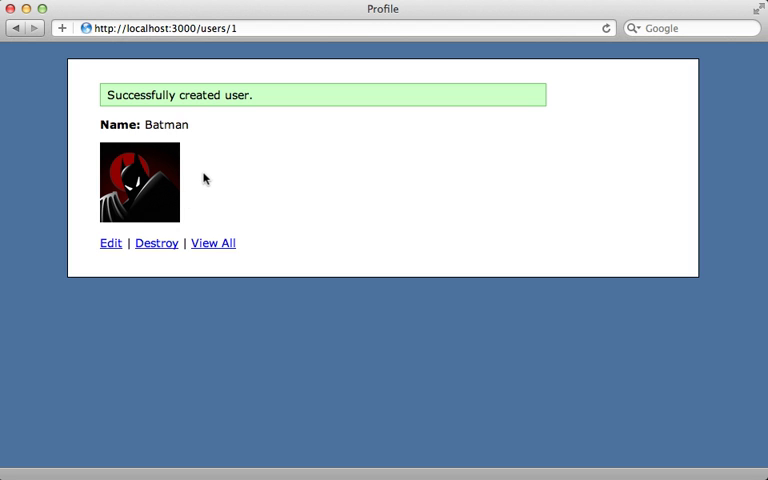
mouse_move(200, 178)
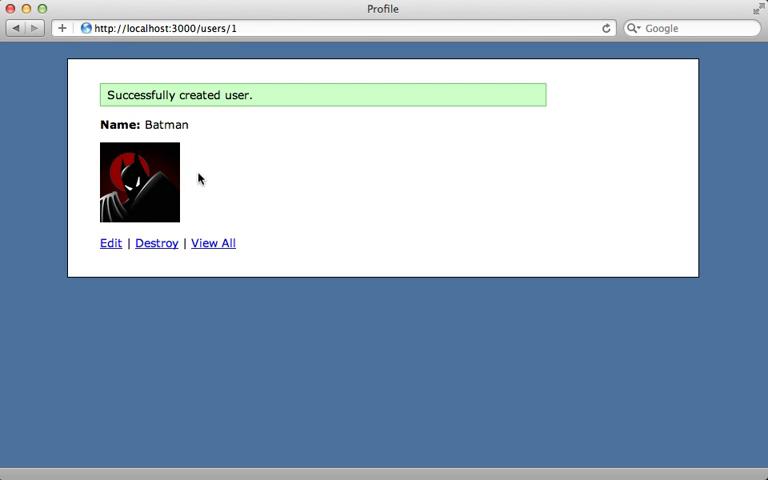
mouse_move(186, 172)
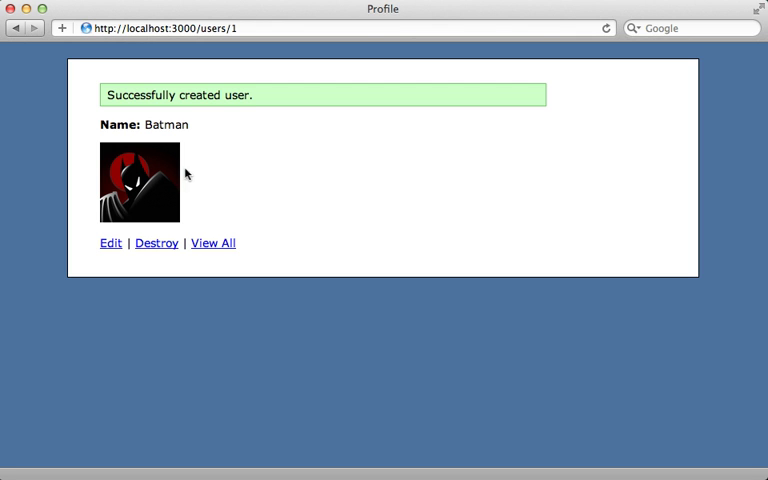
mouse_move(197, 206)
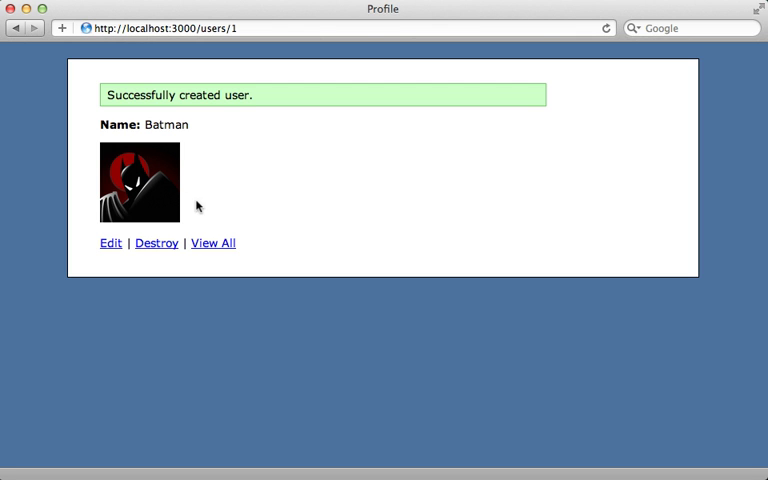
mouse_move(204, 190)
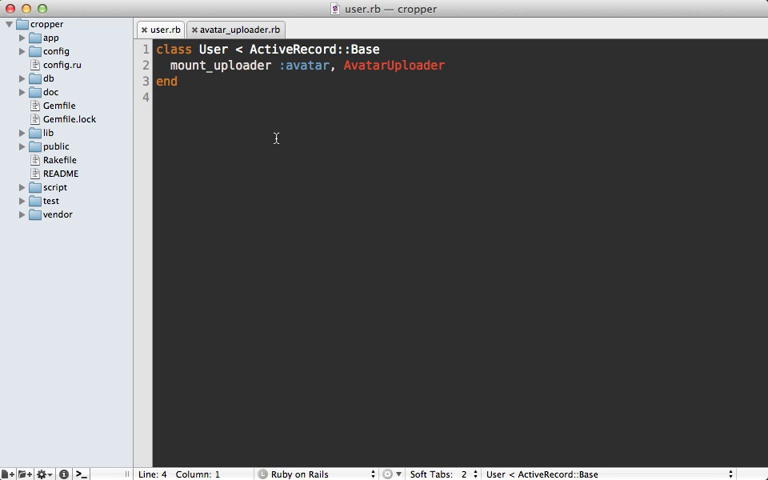
mouse_move(249, 109)
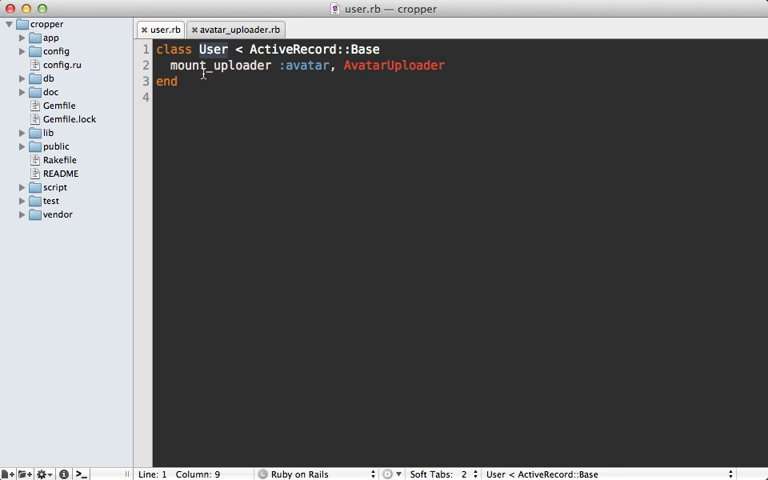
- Review the AvatarUploader mount in user.rb and the thumb resize_to_fill version
double_click(308, 65)
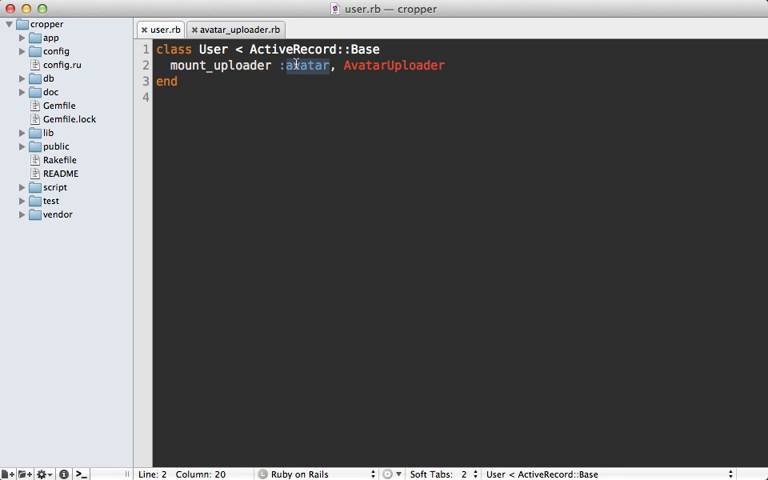
double_click(393, 65)
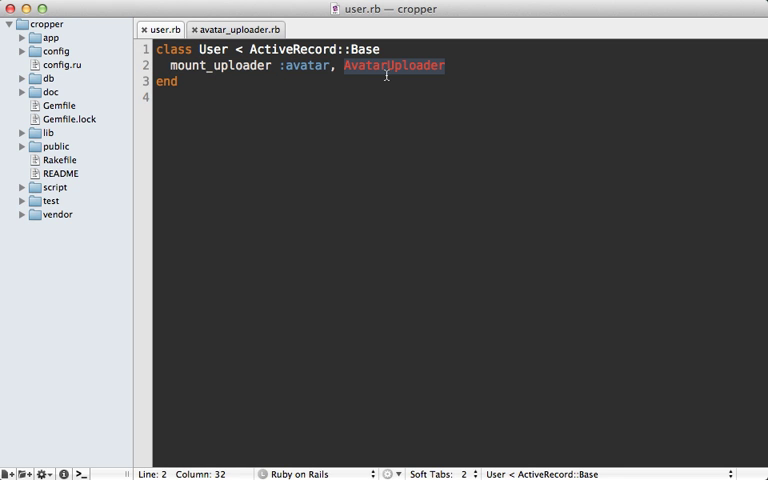
left_click(236, 29)
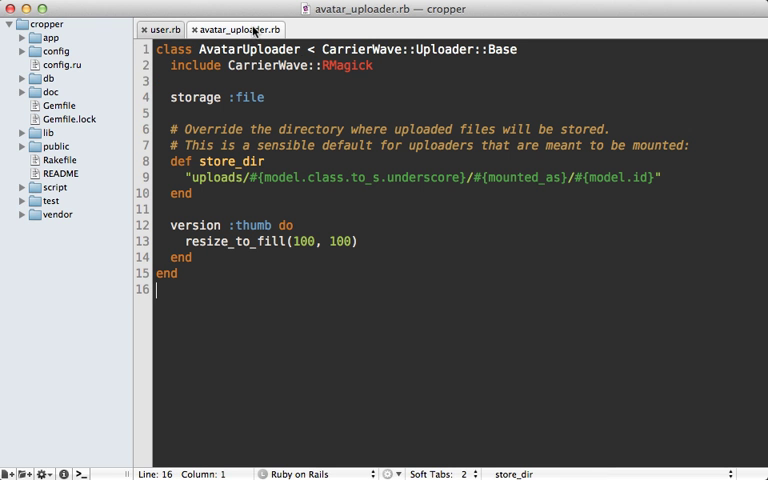
mouse_move(349, 73)
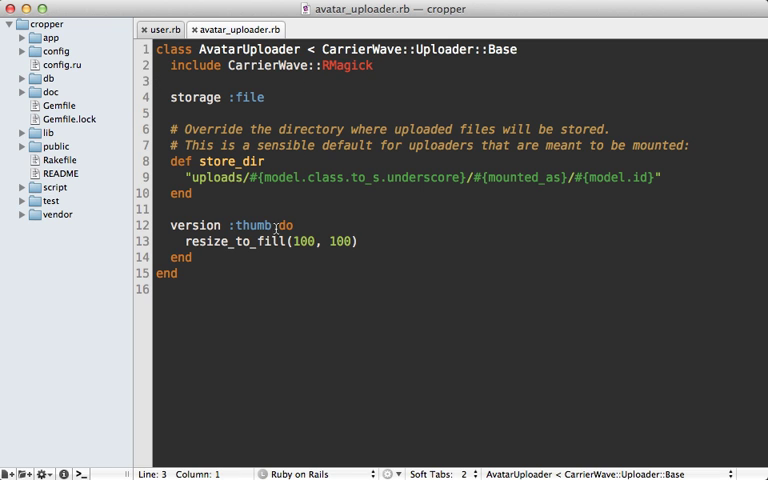
double_click(253, 225)
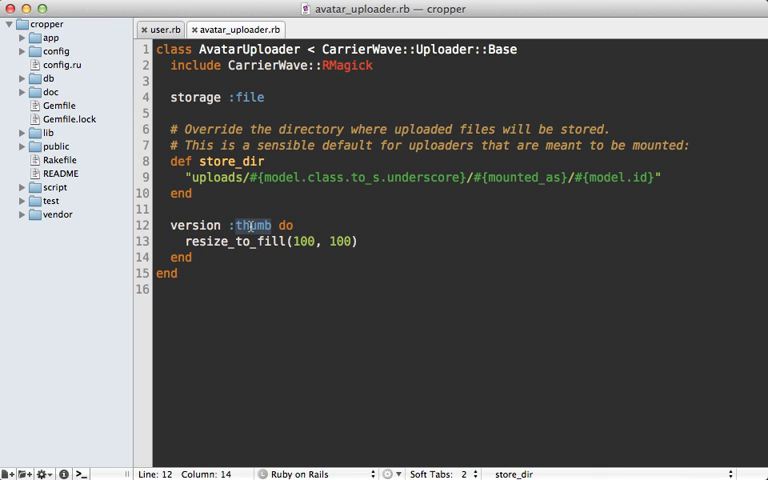
mouse_move(227, 247)
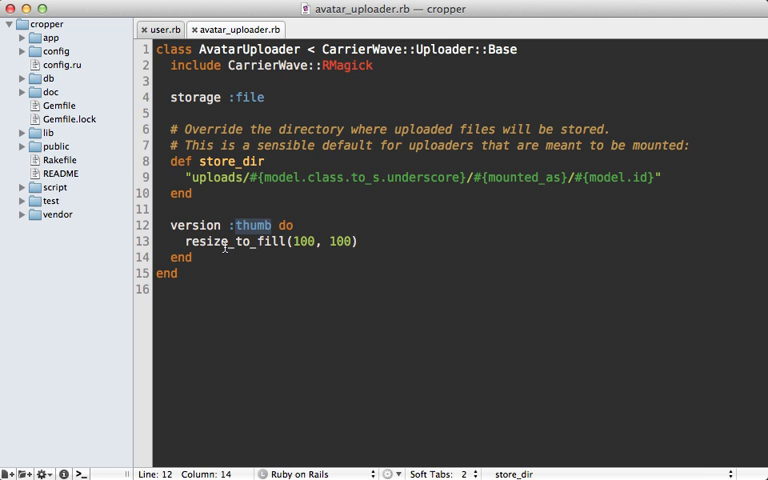
left_click(290, 241)
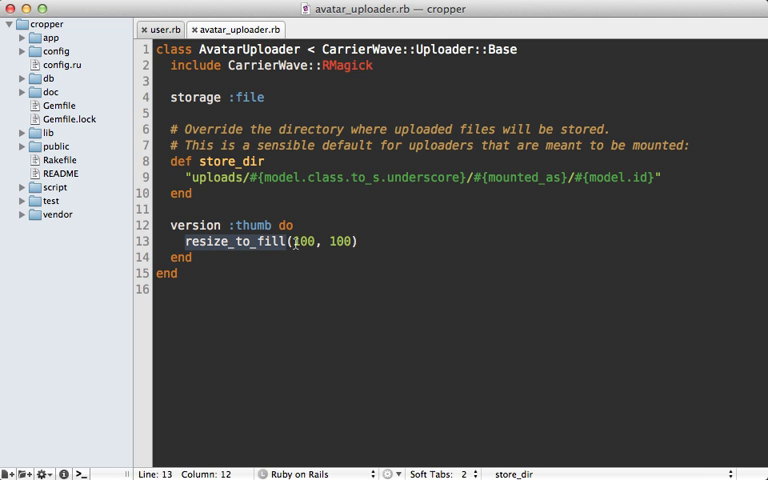
left_click(358, 241)
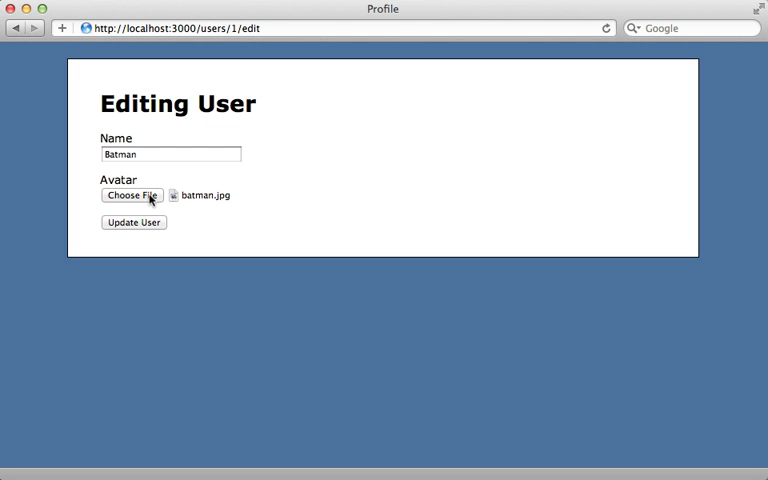
mouse_move(184, 216)
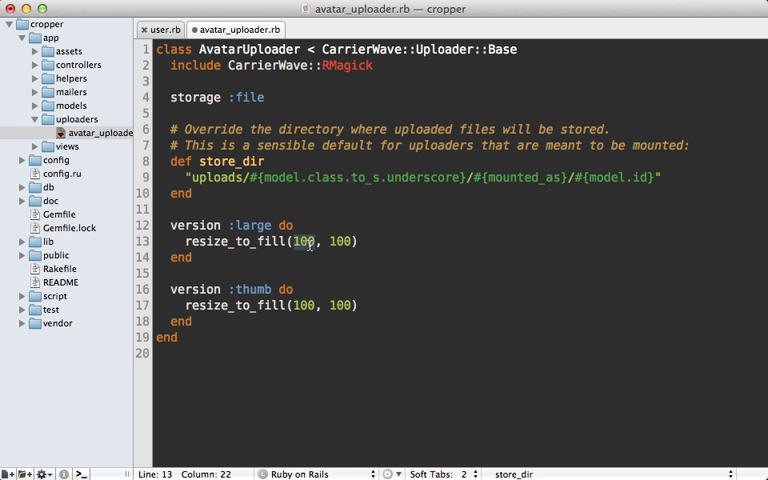
- Add a large version using resize_to_limit(600, 600), then open users_controller.rb
type("600")
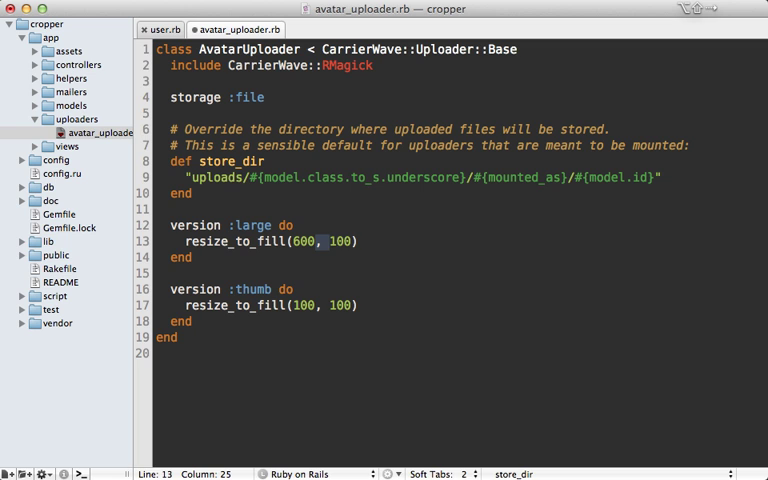
type("600")
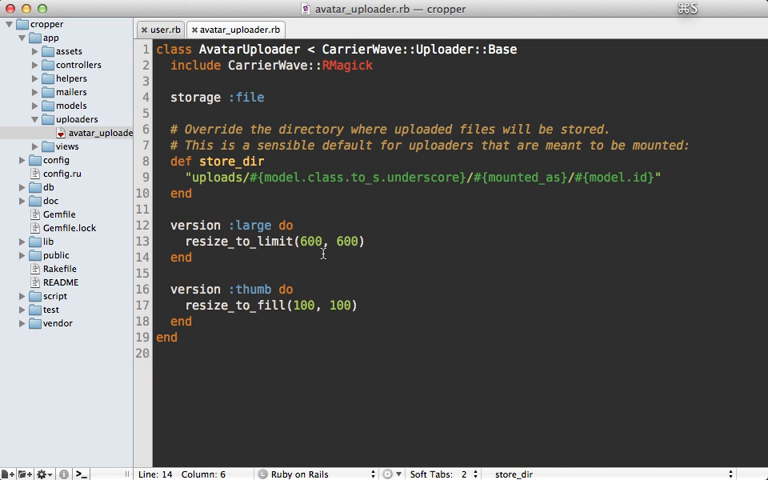
left_click(100, 91)
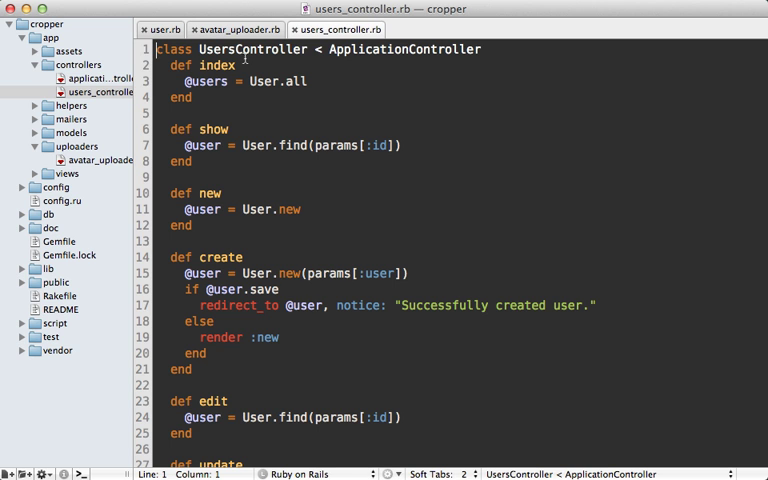
- Wrap the create and update redirects in an avatar-present check that renders :crop
scroll("down", 3)
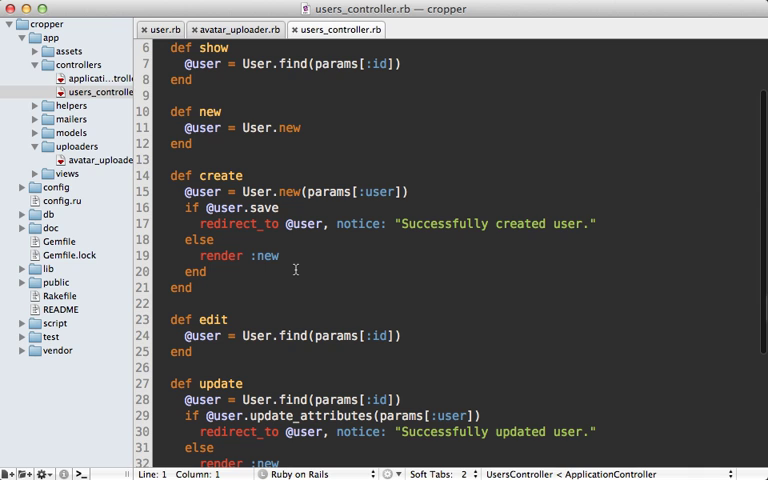
left_click(283, 207)
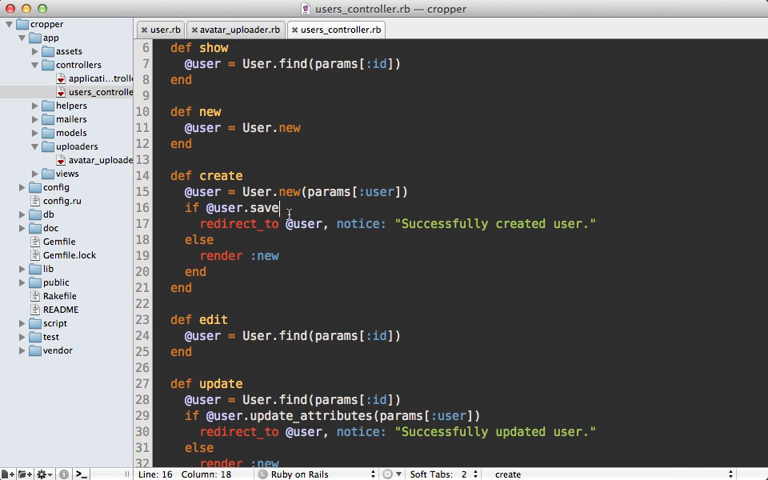
key("Return")
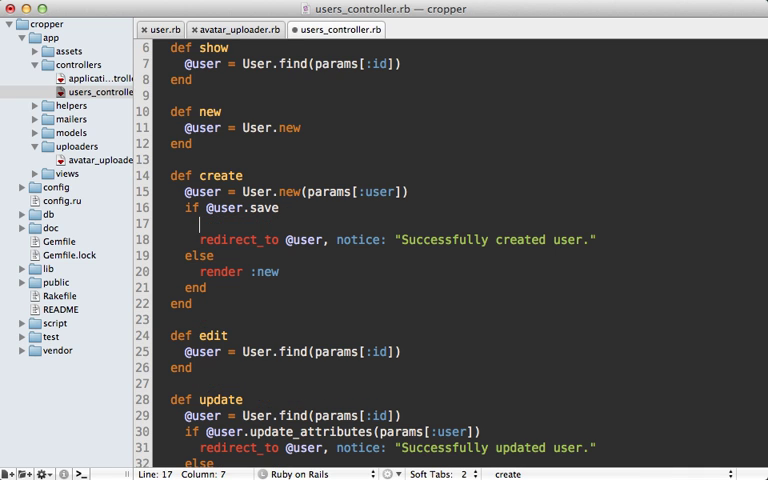
type("if params[:id]")
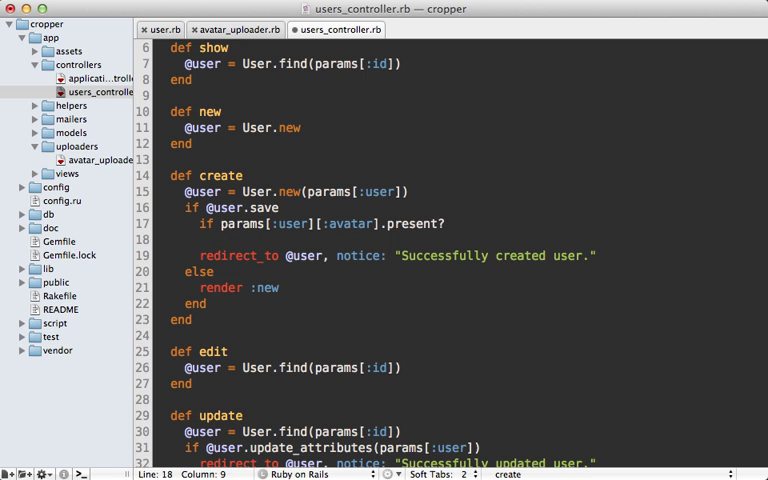
type("render :crop")
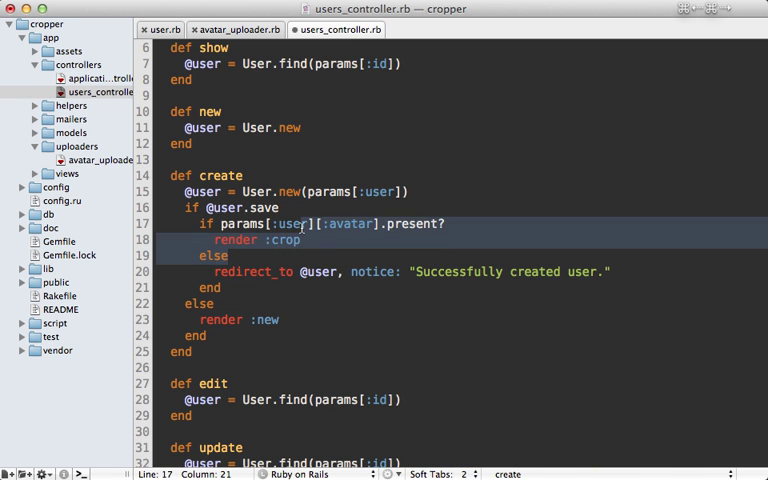
scroll("down", 3)
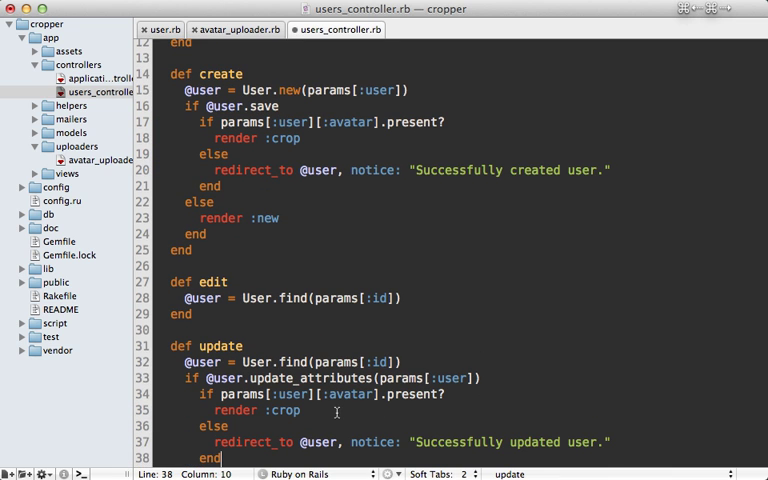
scroll("down", 3)
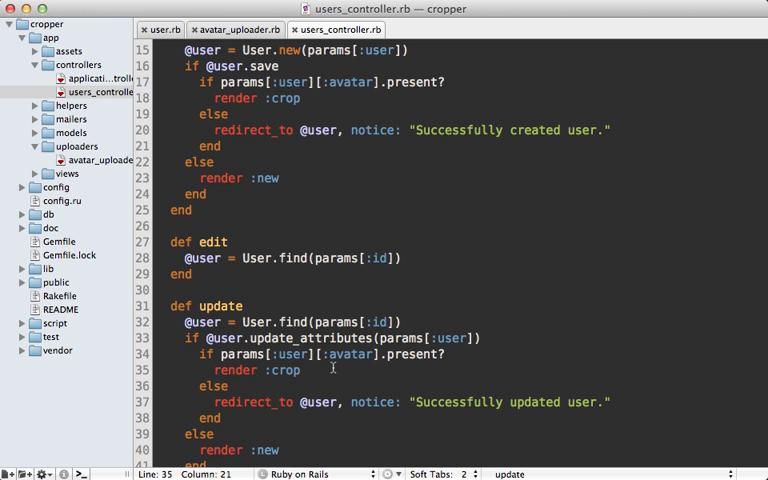
mouse_move(330, 370)
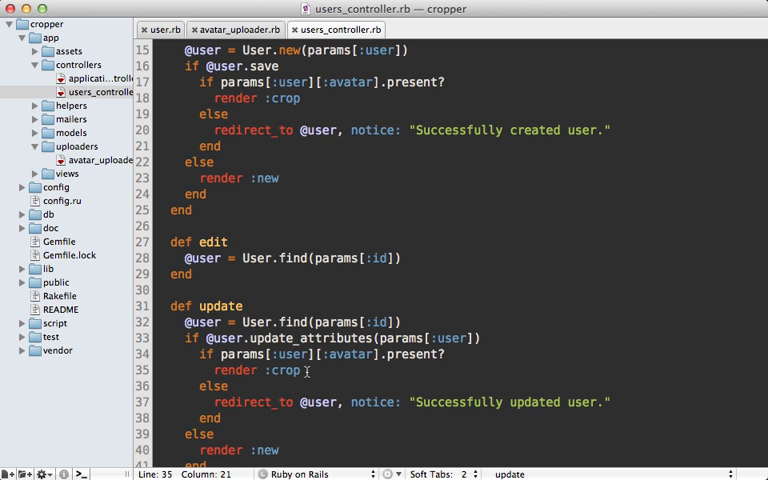
mouse_move(332, 370)
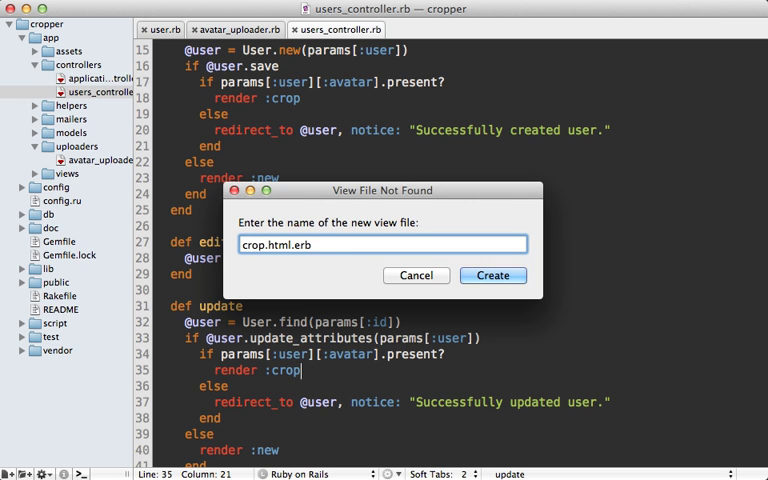
- Confirm creation of the new crop.html.erb view file
left_click(492, 275)
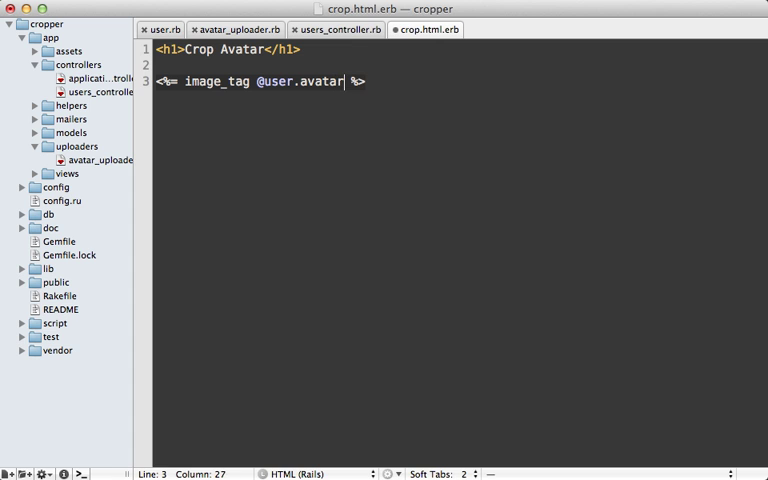
type("_url(:)")
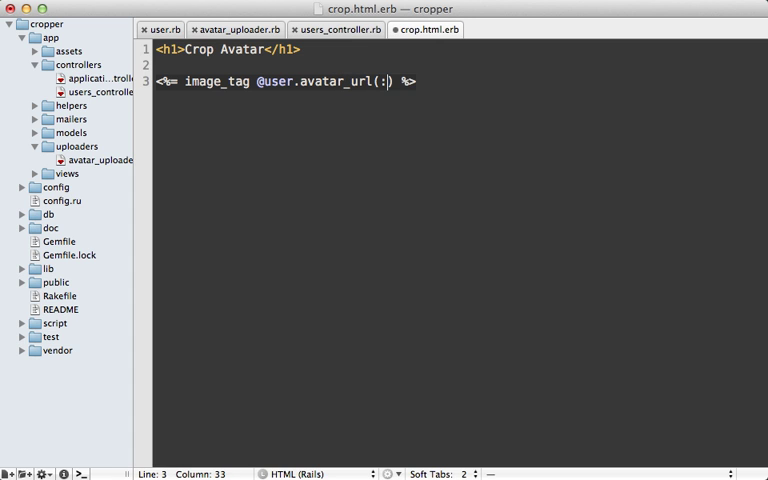
type("large")
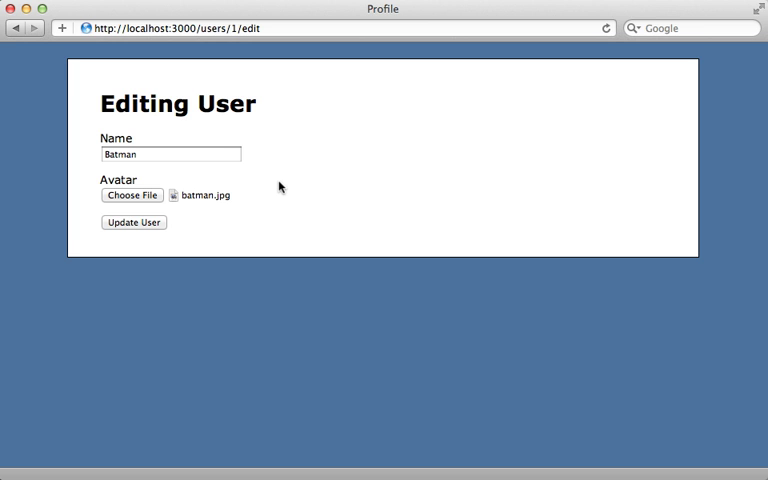
mouse_move(194, 213)
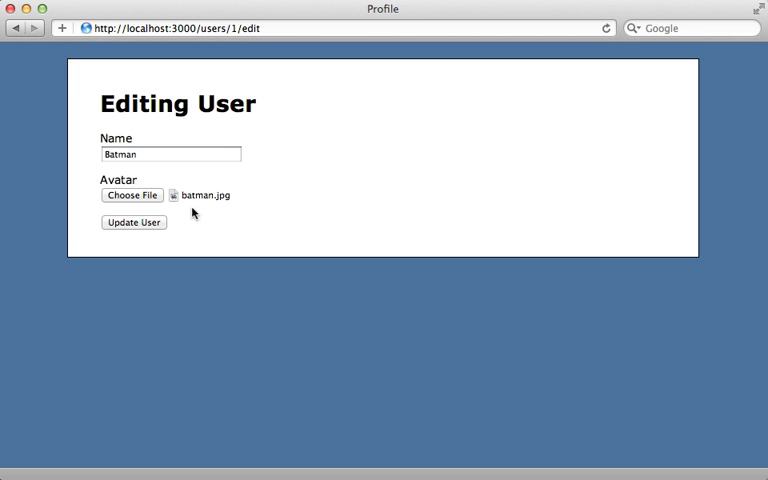
- Update Batman with batman.jpg, landing on the Crop Avatar page with the large image
left_click(133, 222)
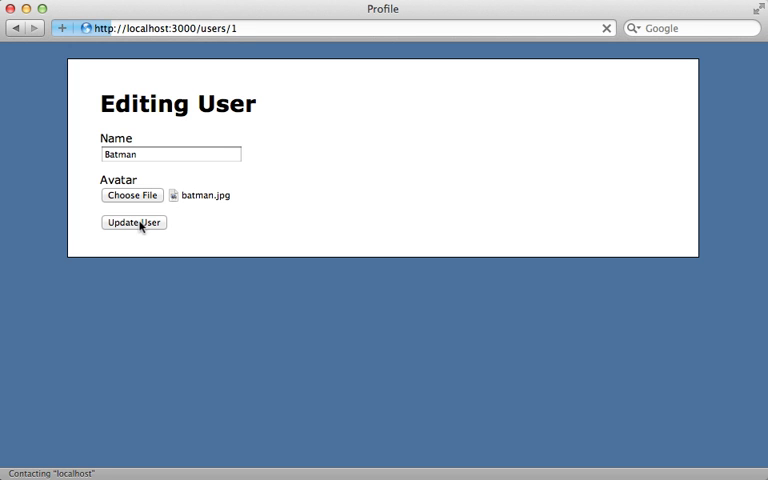
left_click(133, 222)
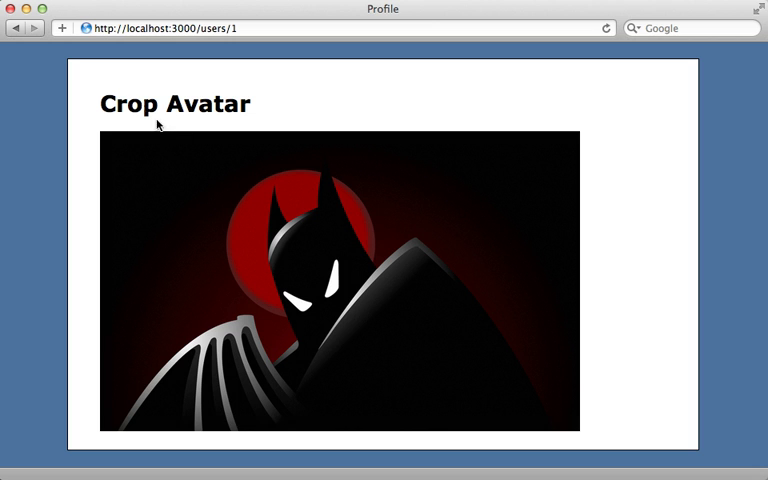
mouse_move(195, 197)
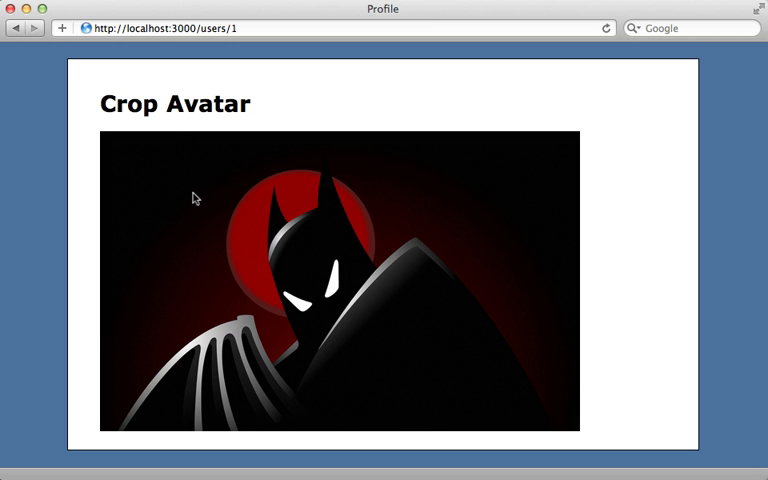
mouse_move(191, 180)
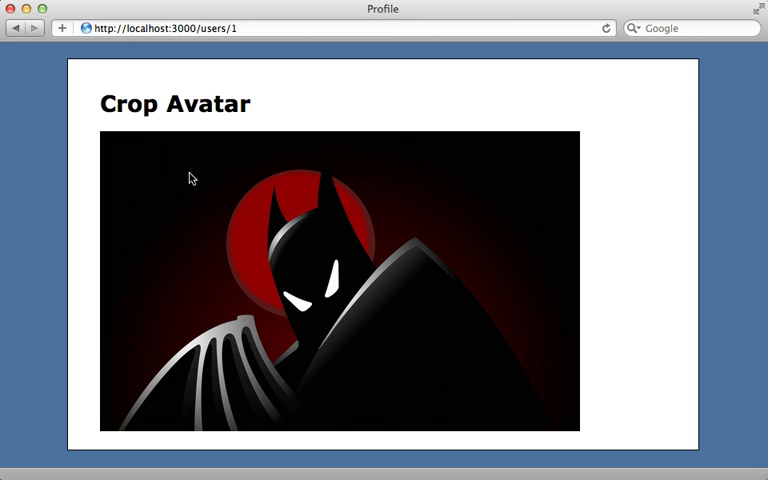
mouse_move(222, 247)
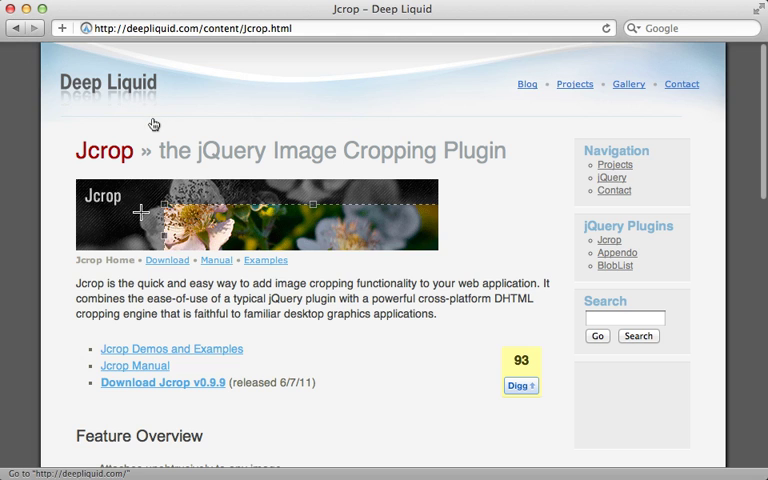
mouse_move(127, 137)
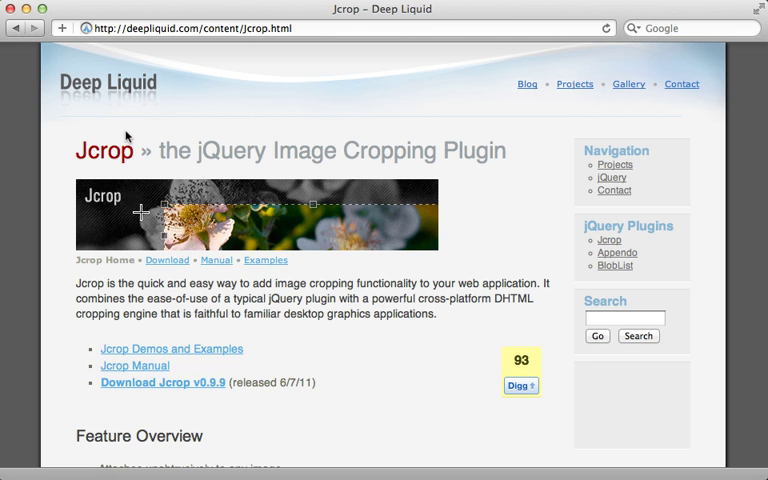
mouse_move(208, 280)
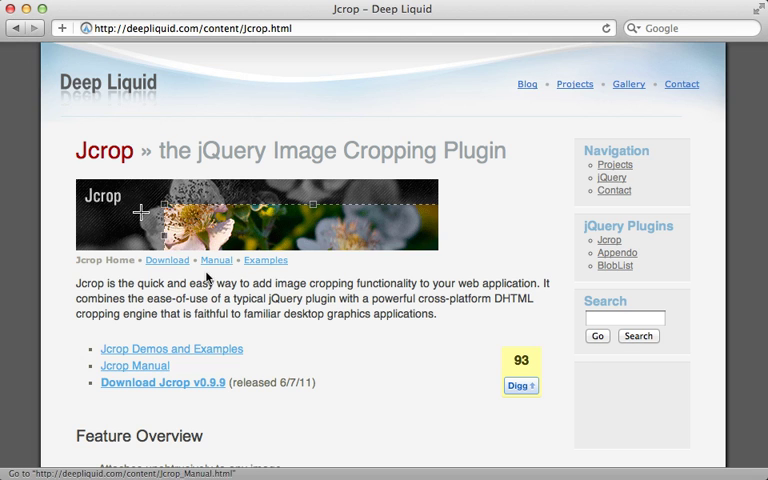
mouse_move(155, 348)
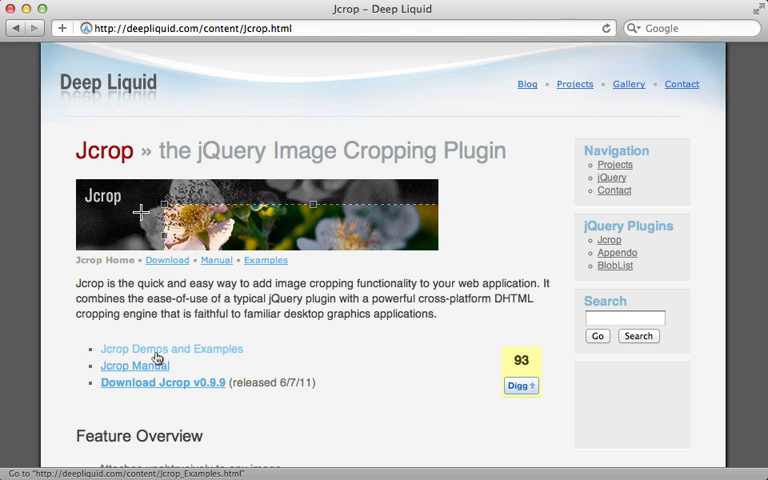
mouse_move(150, 390)
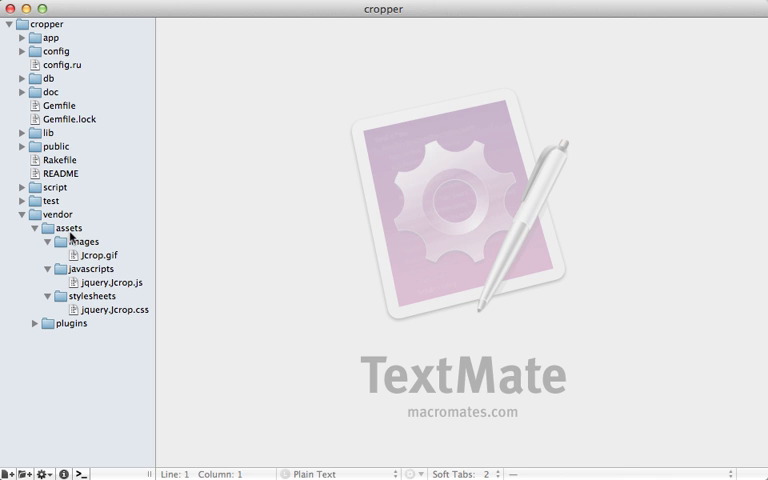
mouse_move(110, 282)
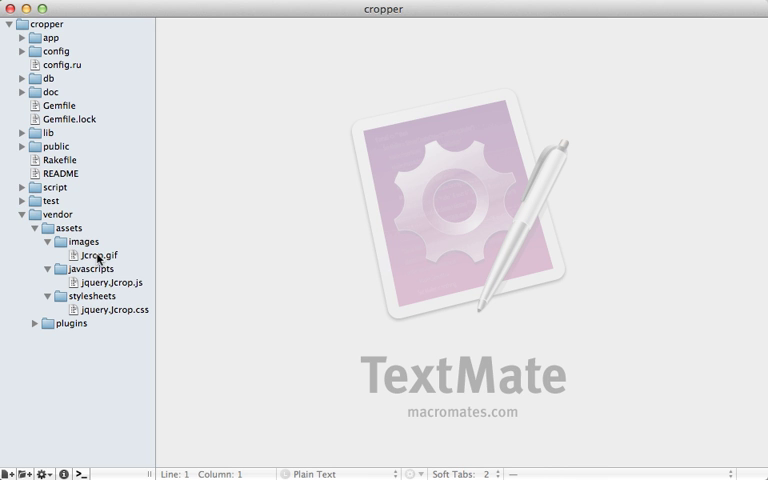
- Open jquery.Jcrop.css from vendor/assets/stylesheets and inspect its Jcrop.gif background rule
double_click(115, 309)
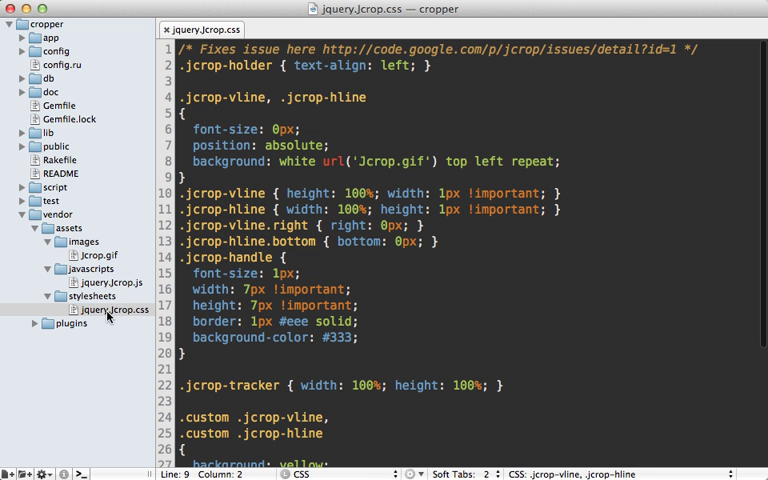
left_click(384, 161)
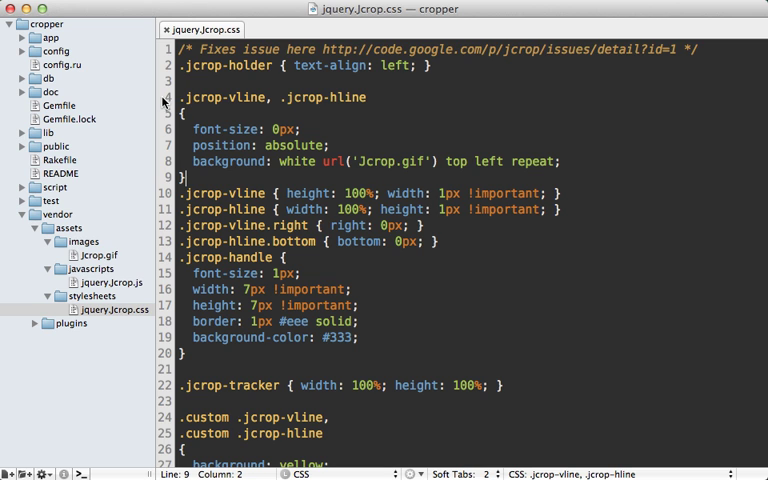
- Add '//= require jquery.Jcrop' to the application.js manifest
left_click(24, 37)
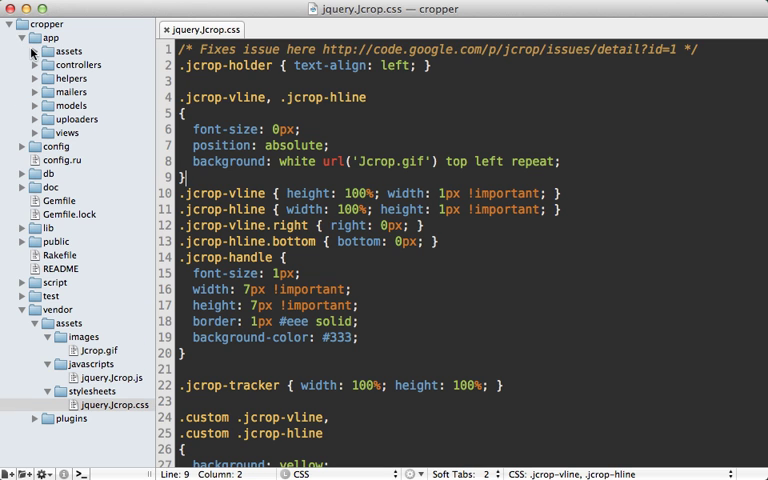
left_click(35, 51)
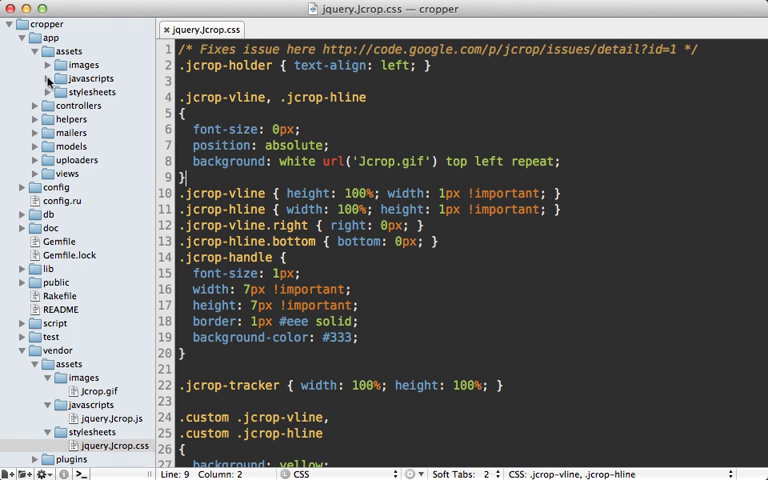
left_click(75, 78)
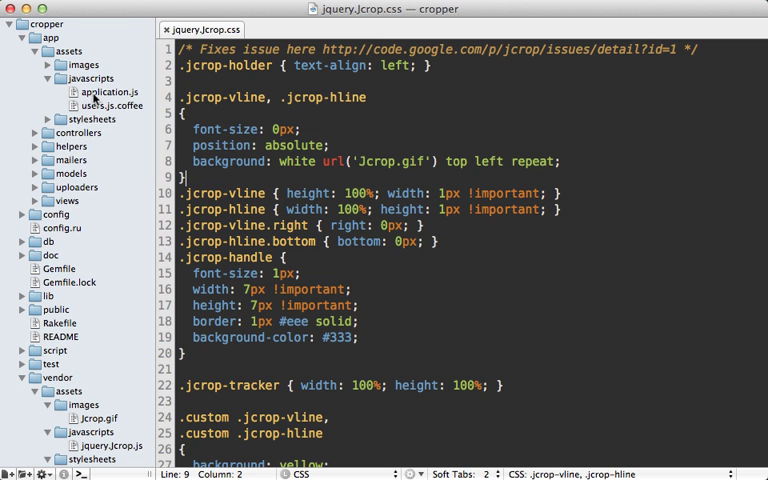
left_click(108, 91)
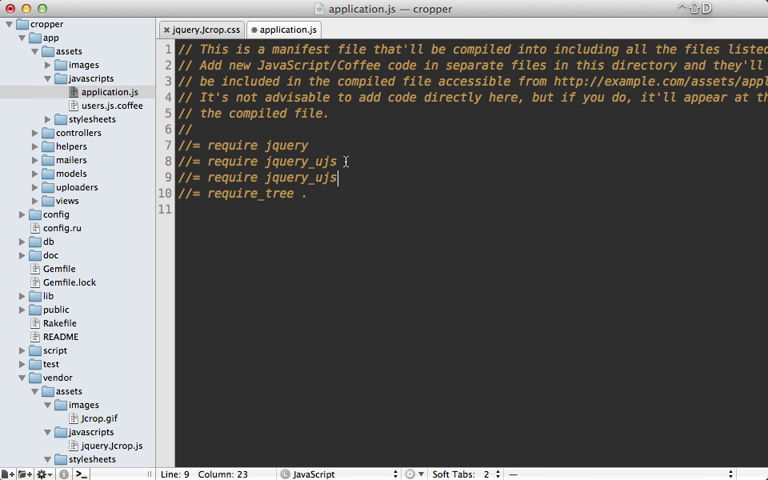
key("BackSpace")
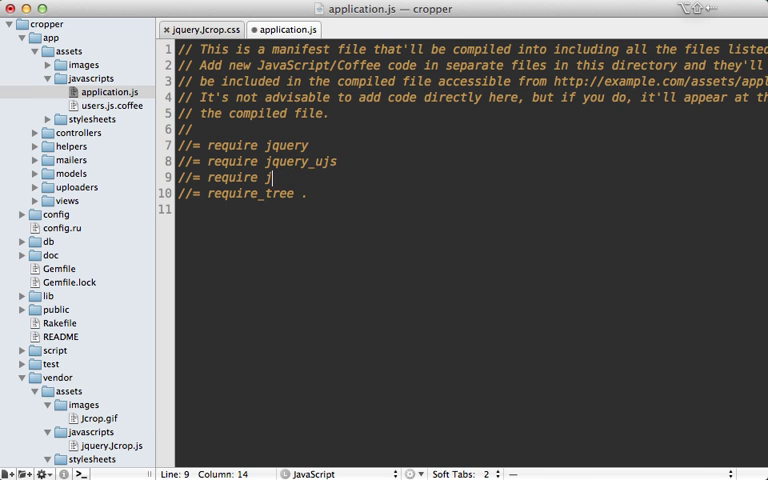
type("query.Jcrop")
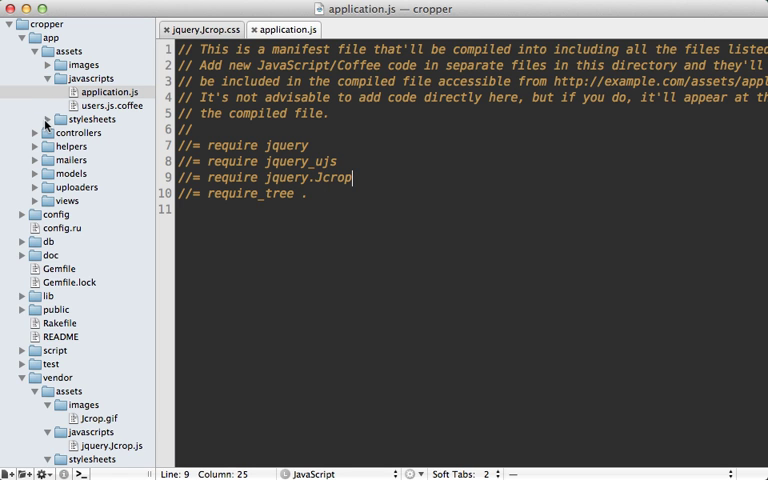
- Add ' *= require jquery.Jcrop' to the application.css manifest
left_click(96, 131)
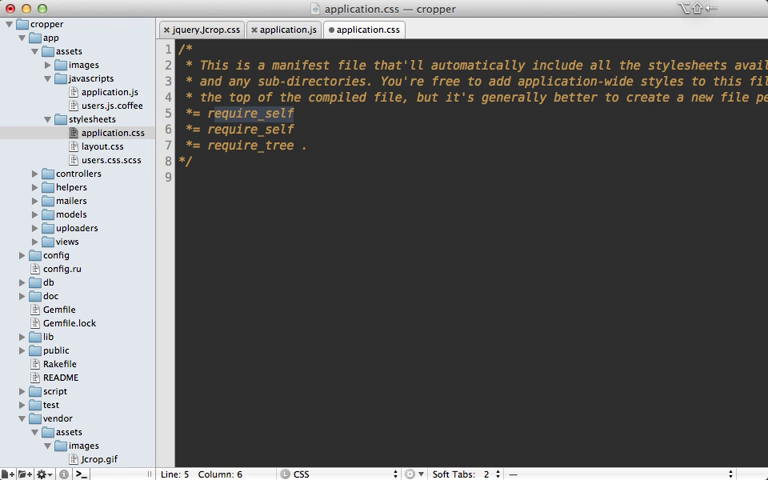
type("j")
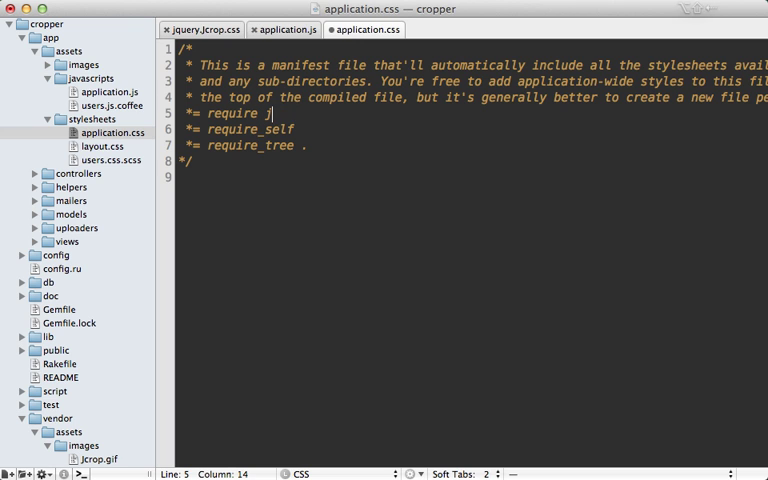
type("query.Jcrop")
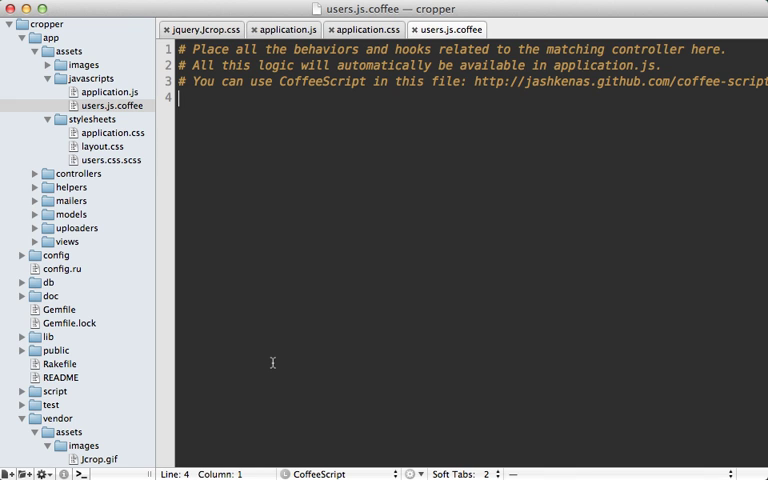
- Call Jcrop on '#cropbox' in a jQuery block and add id: "cropbox" to the crop image_tag
type("jQuery ->")
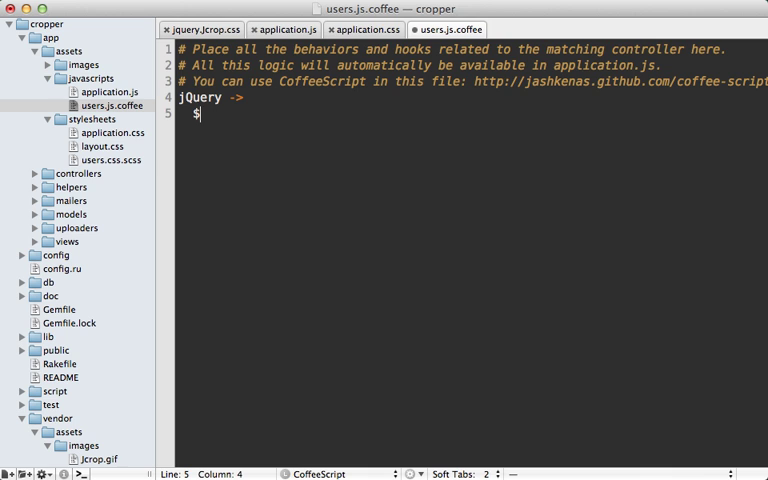
type("('#')")
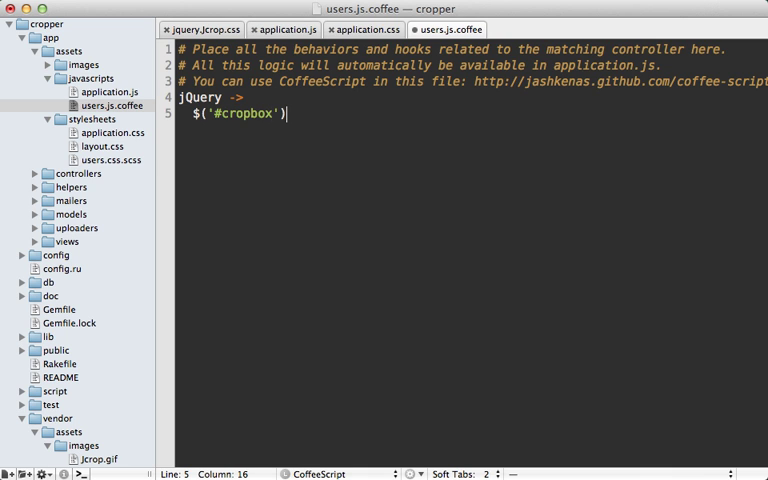
type(".Jcro")
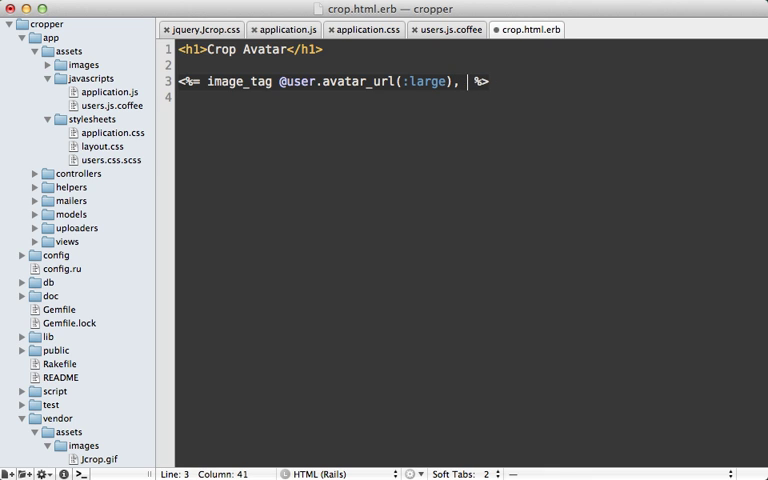
type("id: \"cropbox\"")
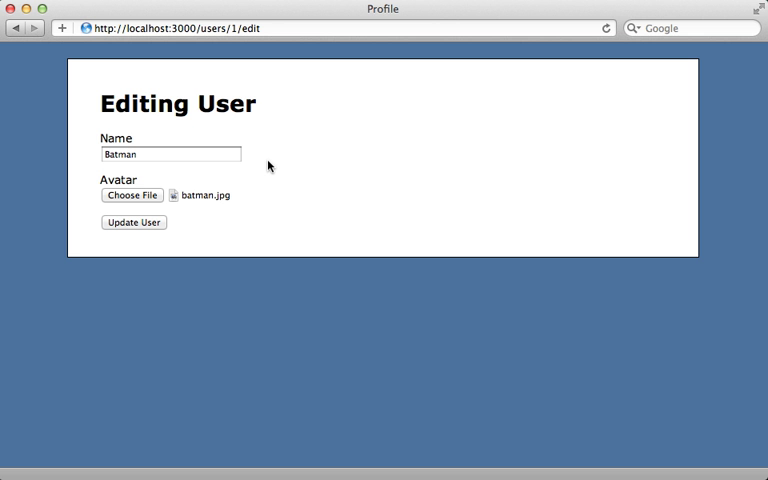
mouse_move(176, 222)
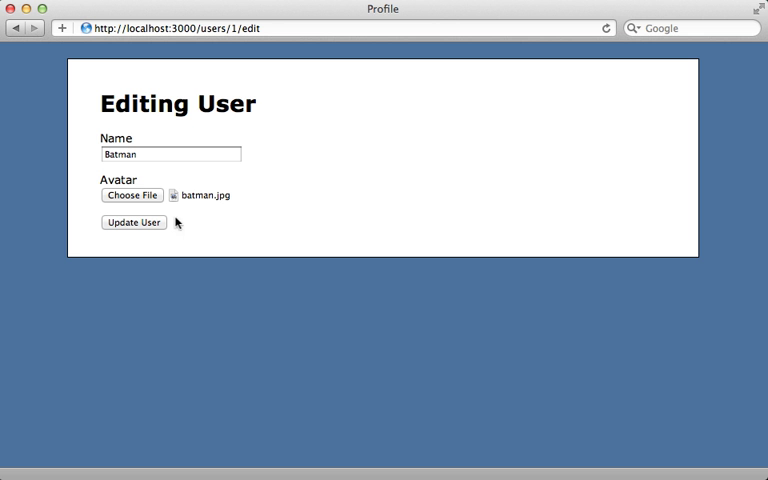
- Save Batman's user with Update User and drag a test selection across the Batman image
left_click(133, 222)
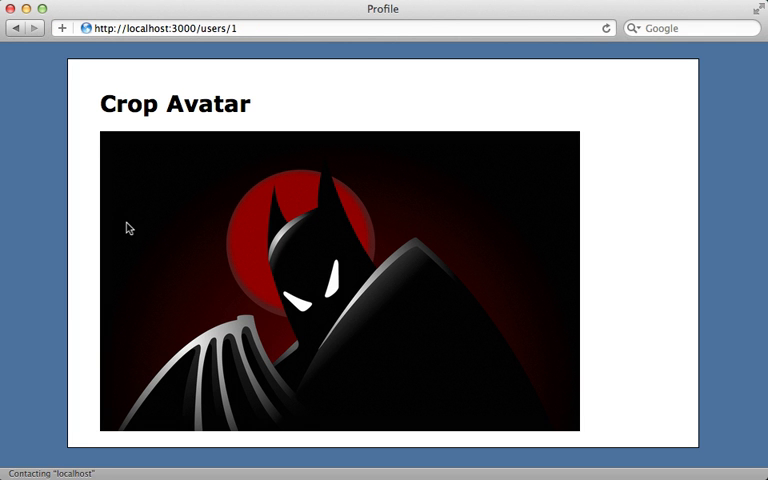
mouse_move(186, 159)
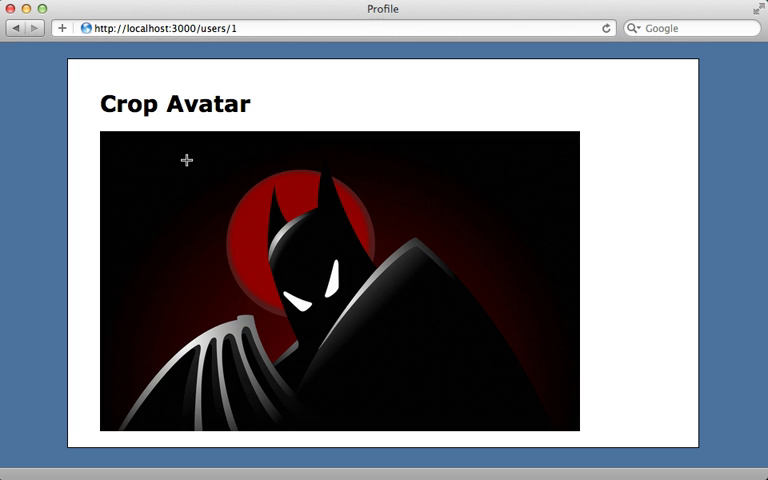
left_click_drag(187, 159, 403, 401)
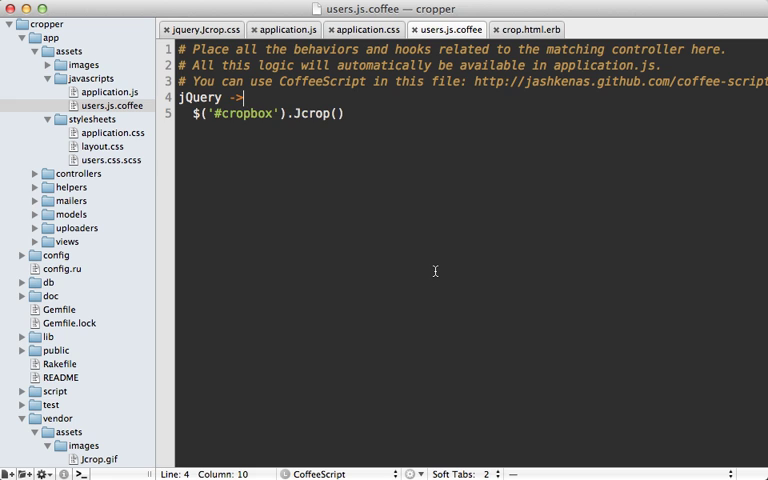
- Instantiate new AvatarCropper() and define class AvatarCropper with a constructor
key("Return")
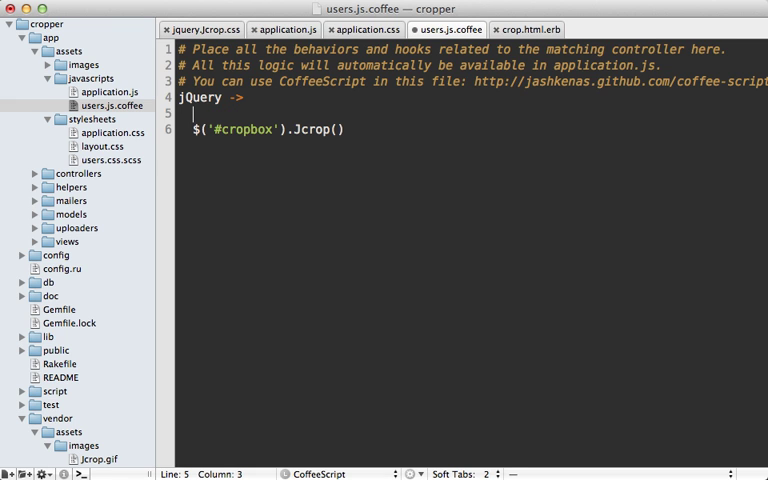
type("new A")
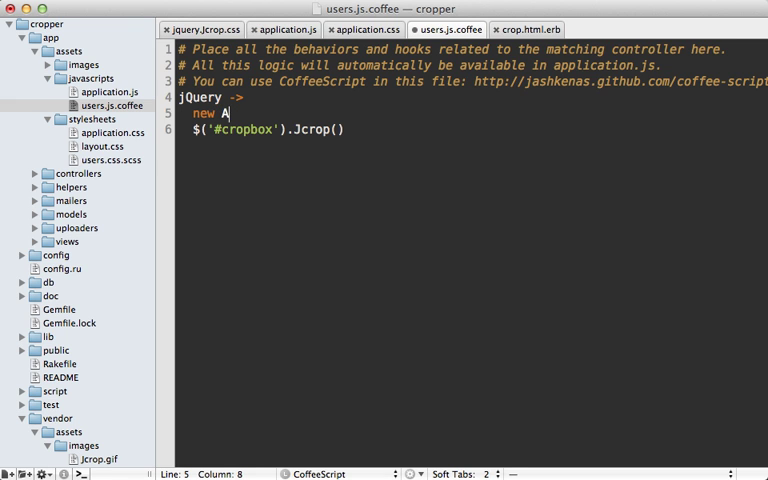
type("vatarCropper()")
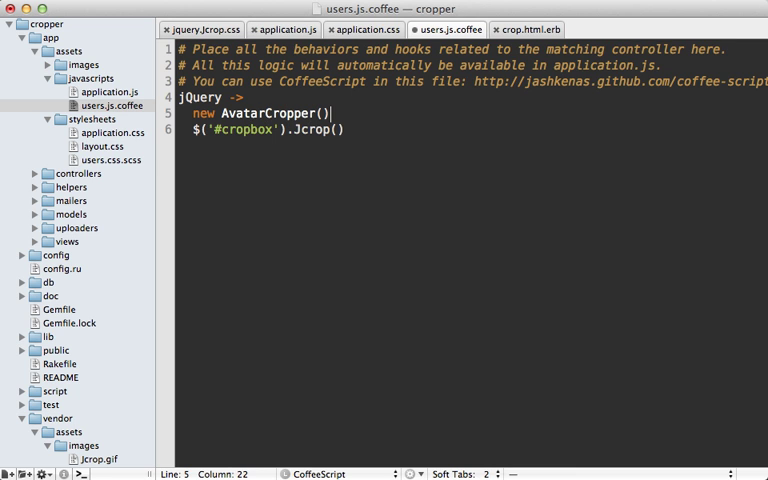
type("class")
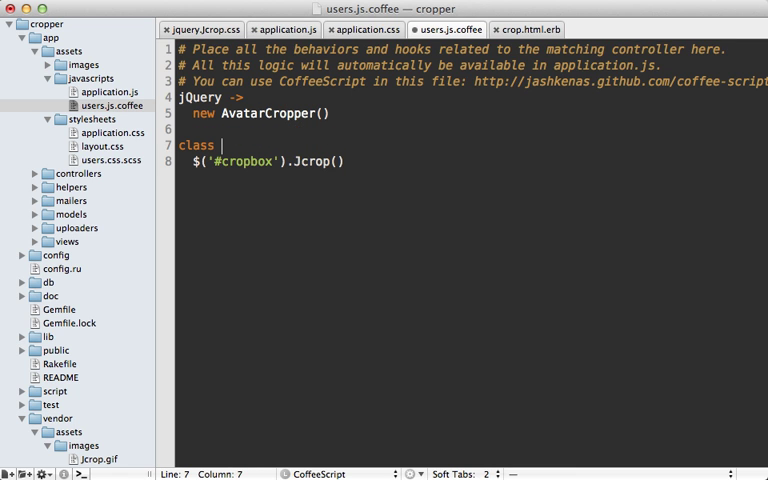
type("AvatarCropper")
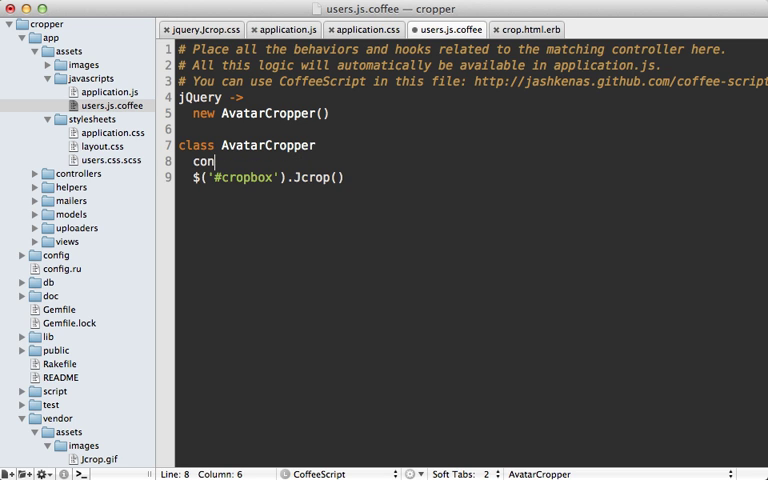
type("structor")
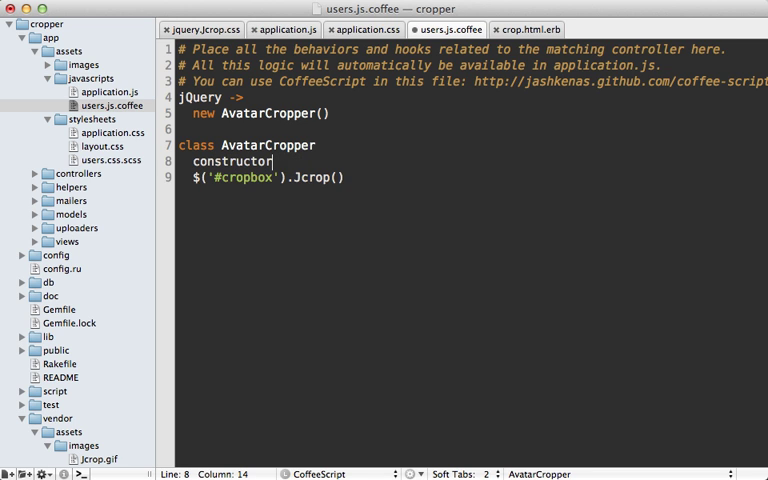
type(": ->")
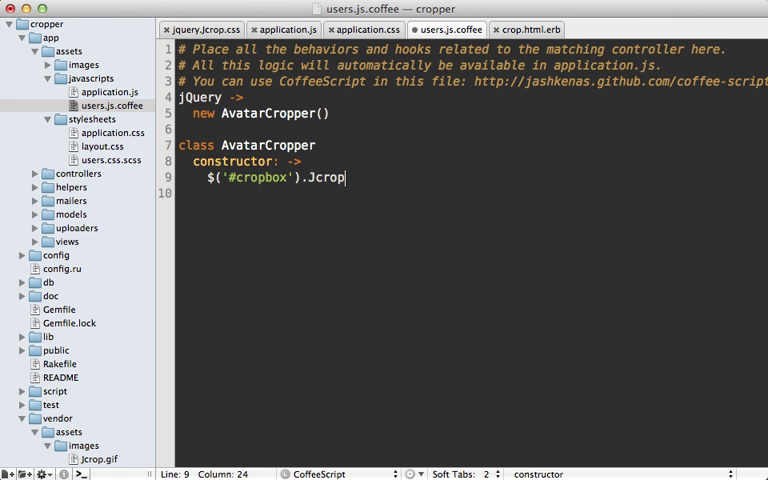
- Give the Jcrop call aspectRatio: 1 and setSelect: [0, 0, 600, 600]
key("Return")
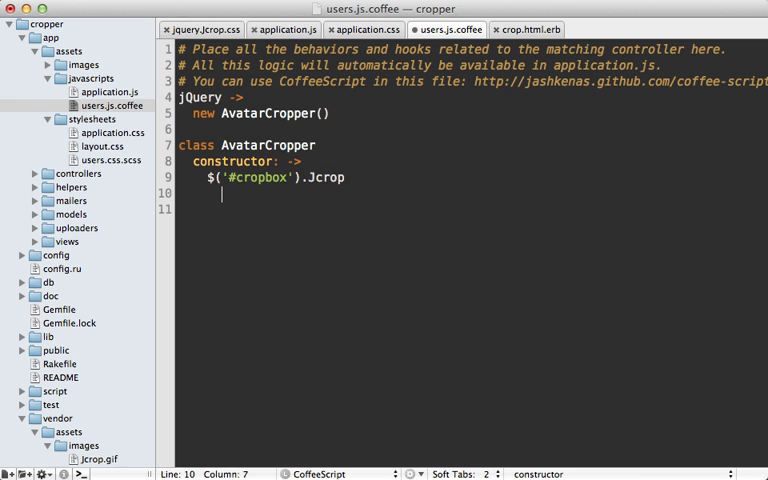
type("aspectRa")
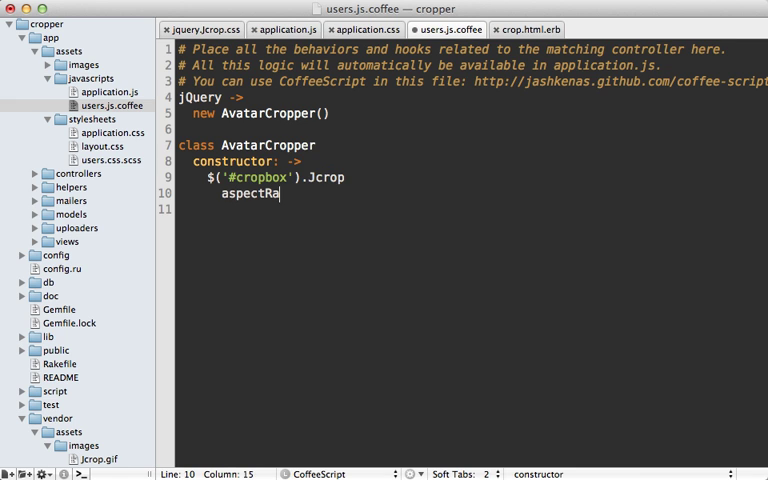
type("tio: 1")
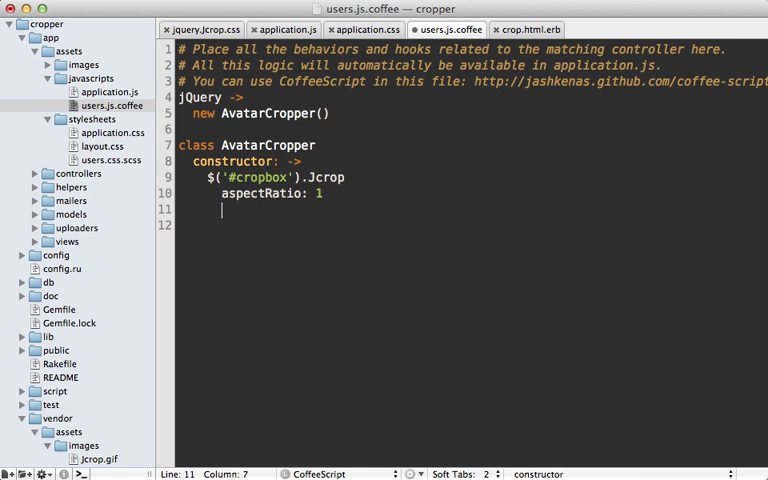
type("setS")
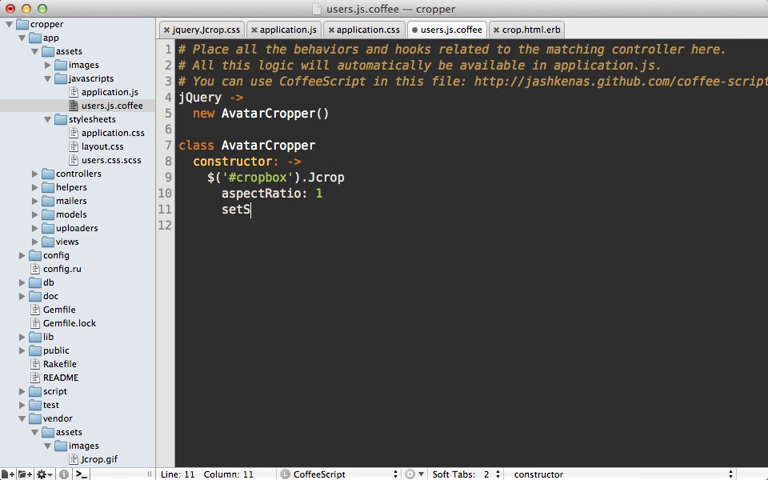
type("elect: []")
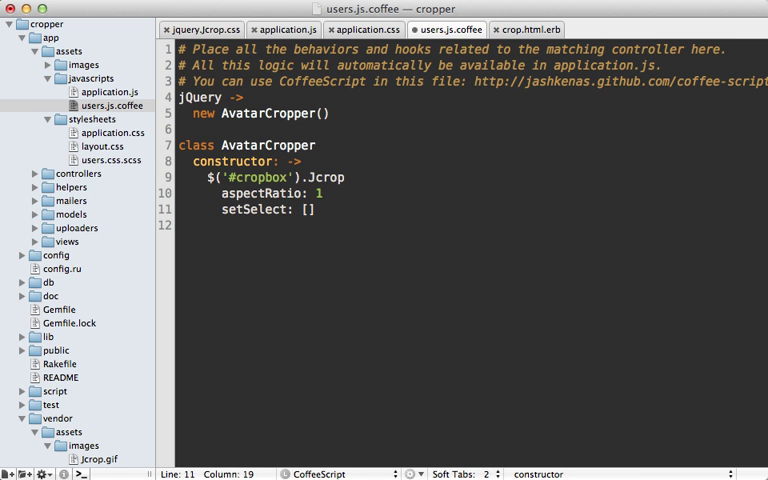
type("0, 0,")
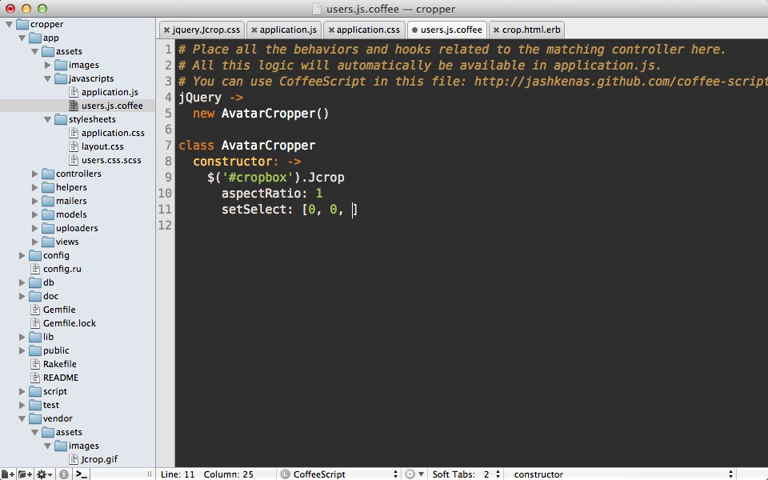
type("600,")
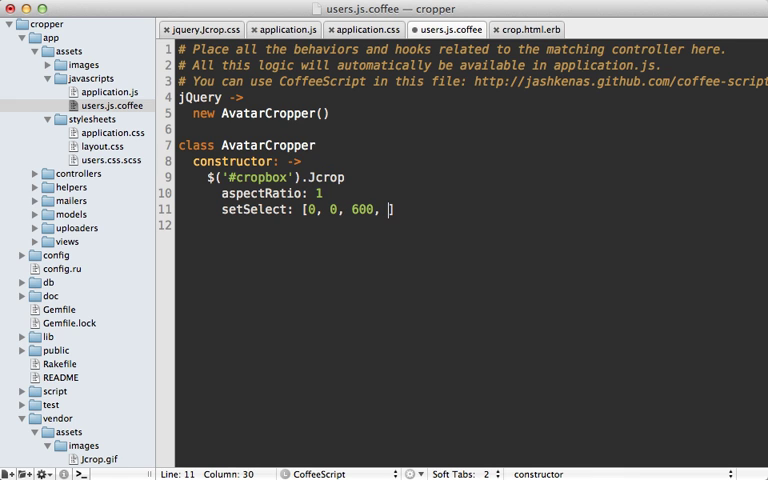
type("600]")
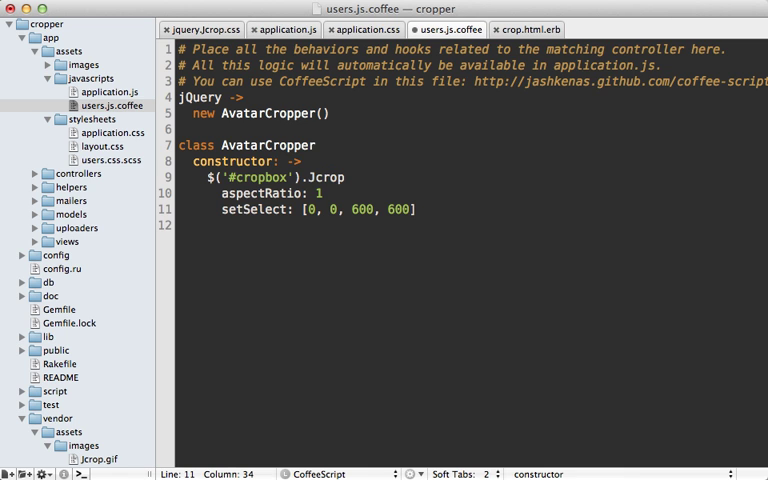
key("Return")
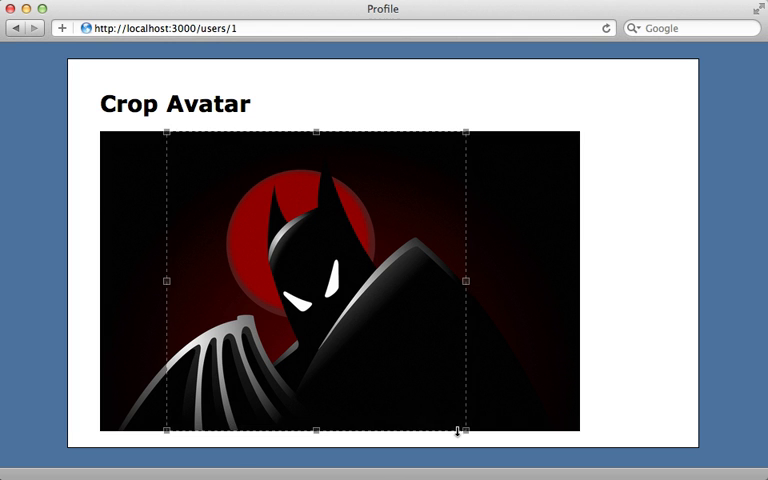
- Drag a handle to resize the square Jcrop selection on the Batman image
left_click_drag(467, 427, 385, 353)
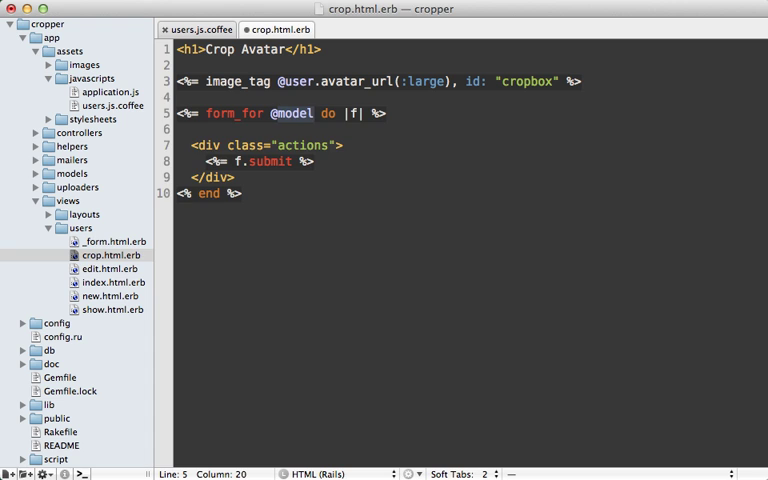
type("@user")
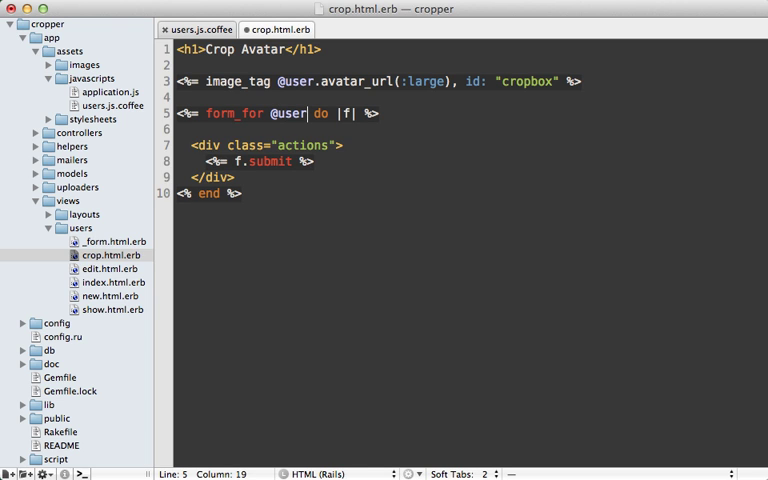
left_click(290, 161)
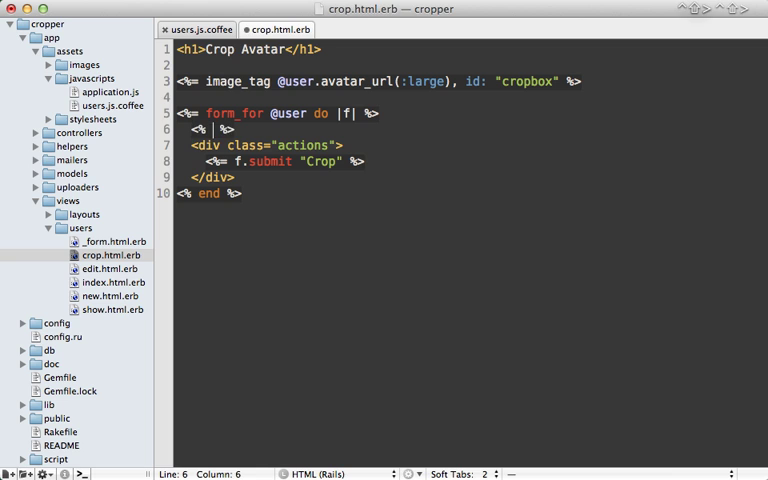
type("%w[x y]")
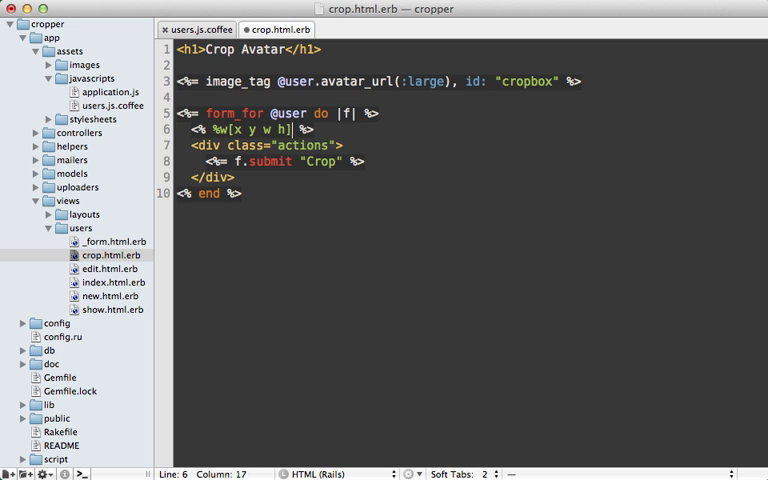
type(".each do |attribut|")
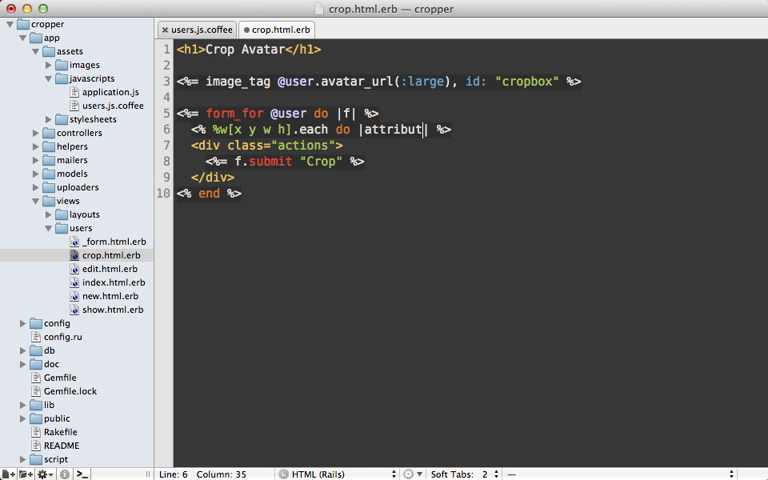
key("Return")
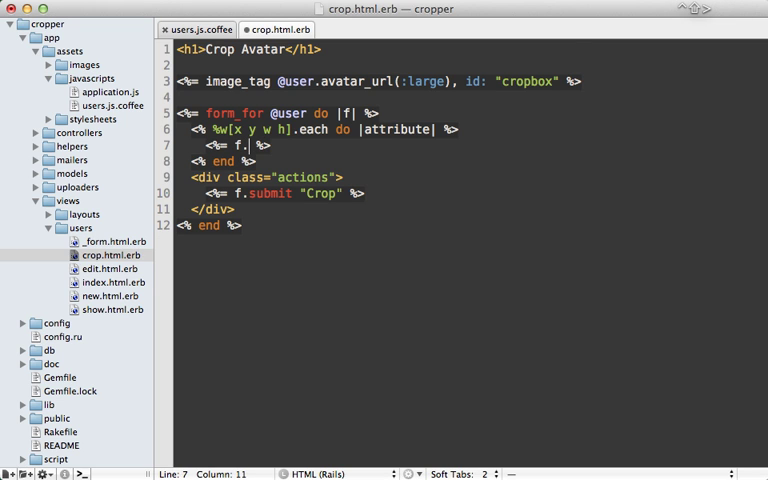
type("hidden_field \"crop_#{")
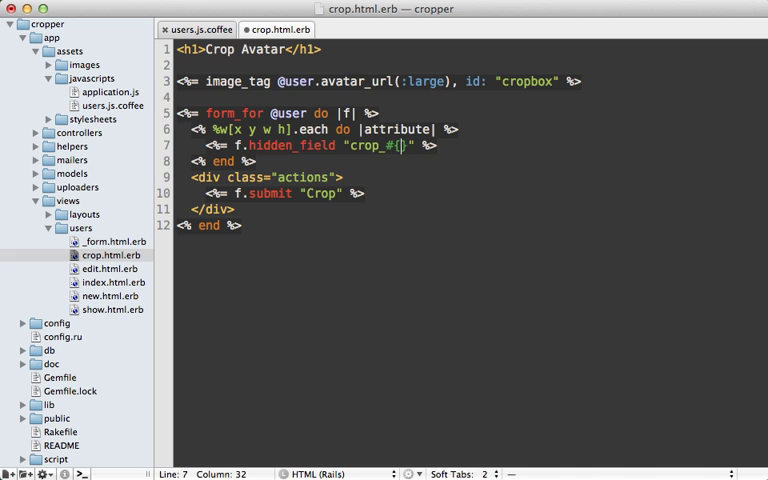
type("attribute}")
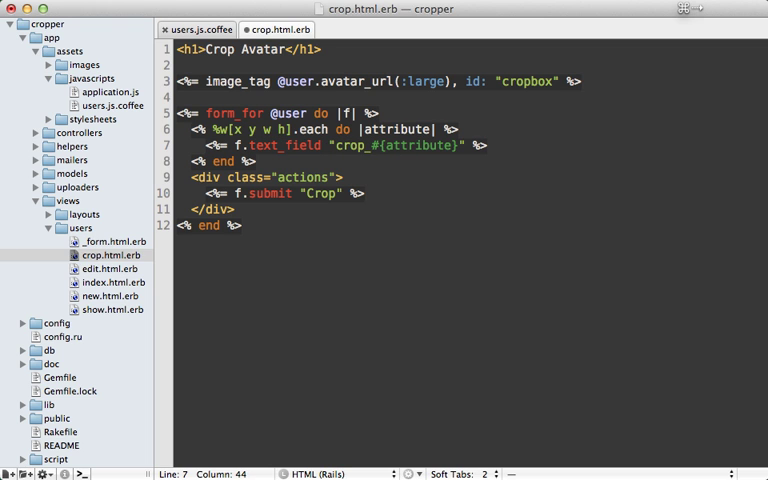
type("<br>")
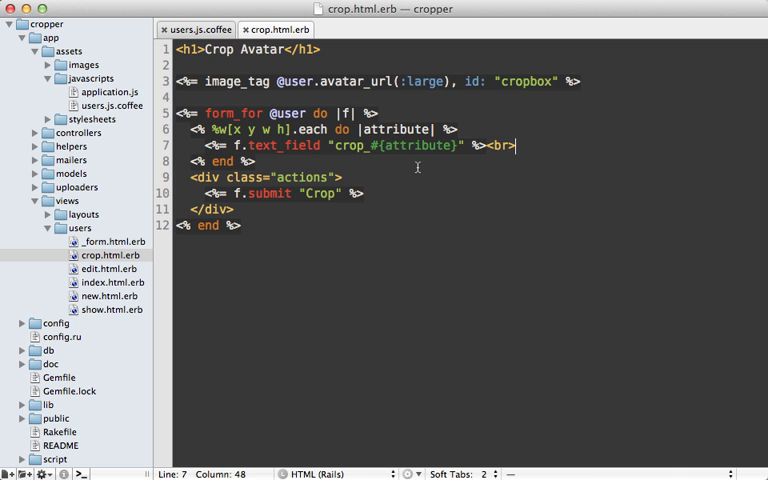
- Add attr_accessor :crop_x, :crop_y, :crop_w, :crop_h to user.rb above the uploader line
left_click(340, 29)
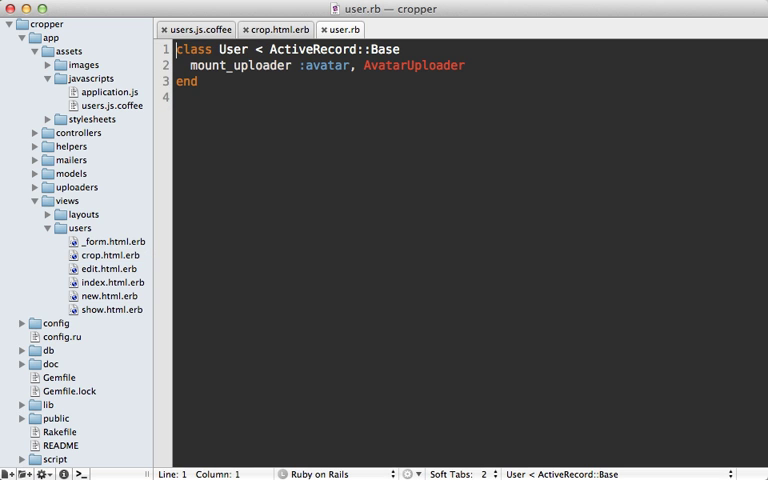
left_click(180, 65)
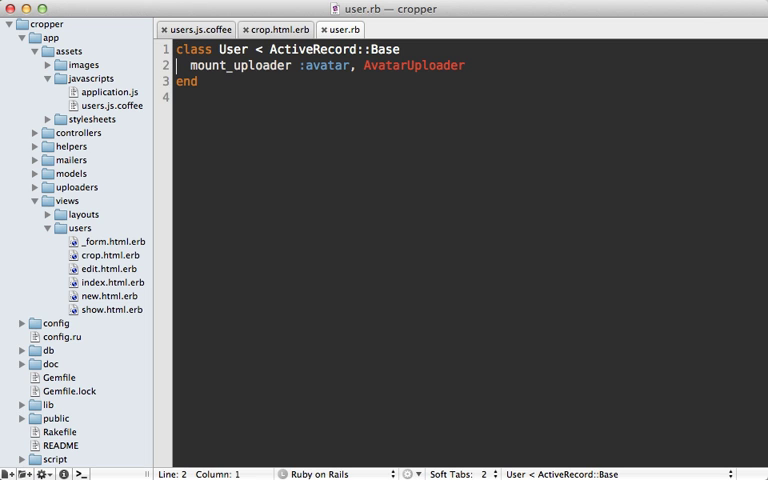
key("Return")
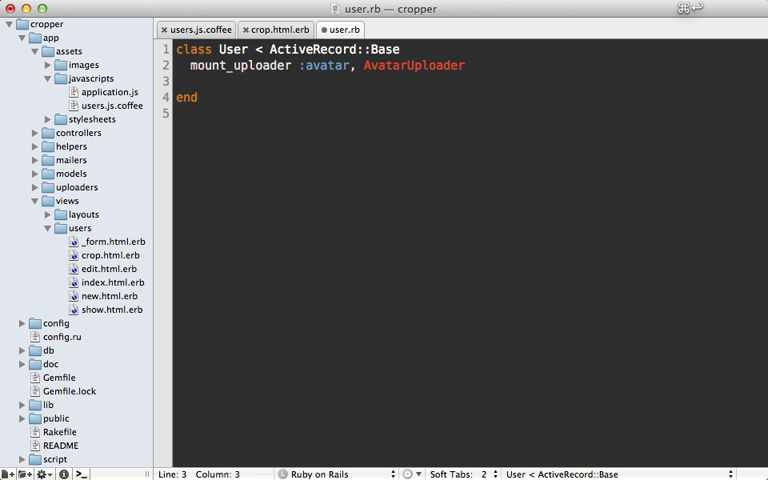
type("attr_accessor :attr_names")
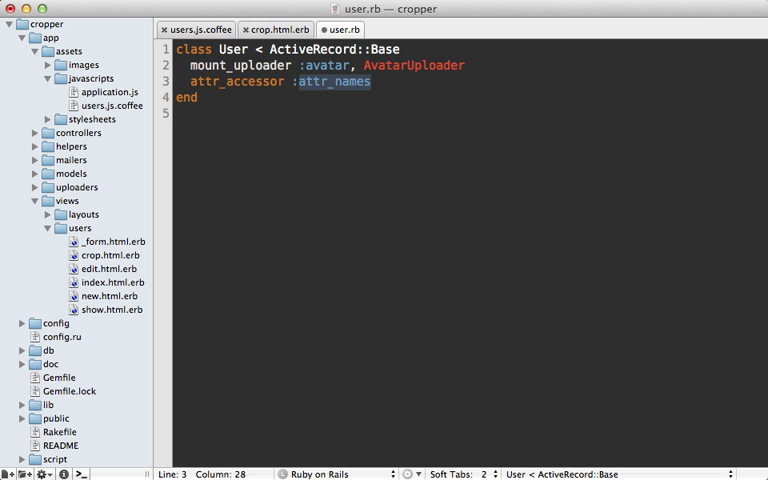
type(":crop_x, :crop_y, :crop_w, :crop_h")
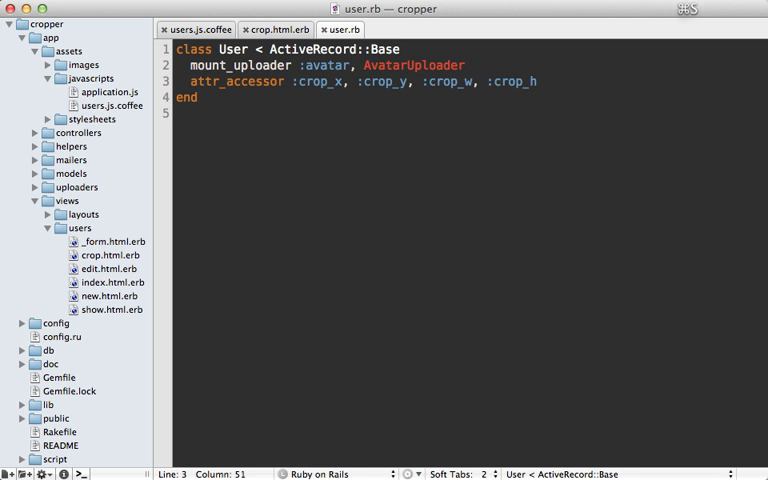
left_click(195, 29)
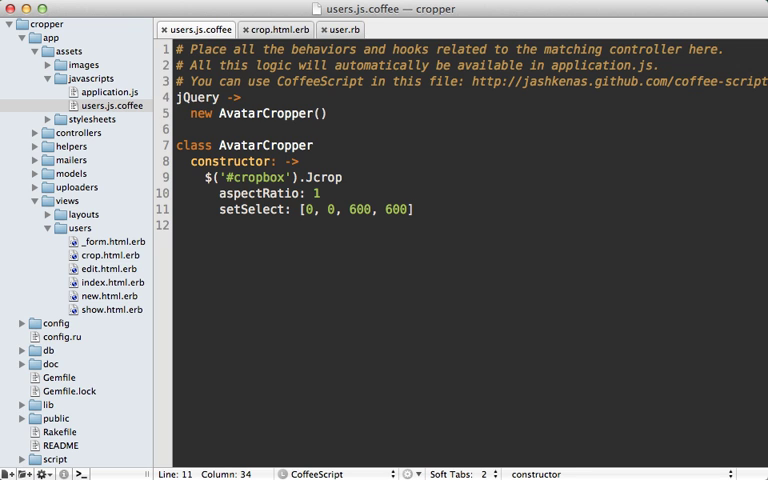
type("on")
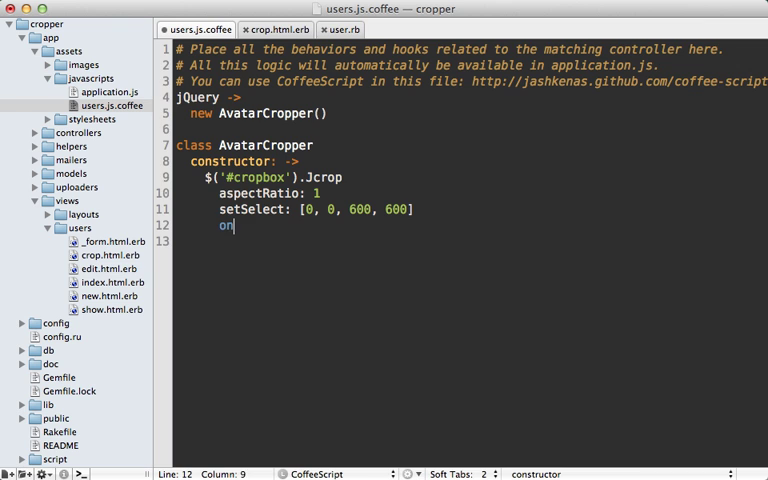
type("Select:")
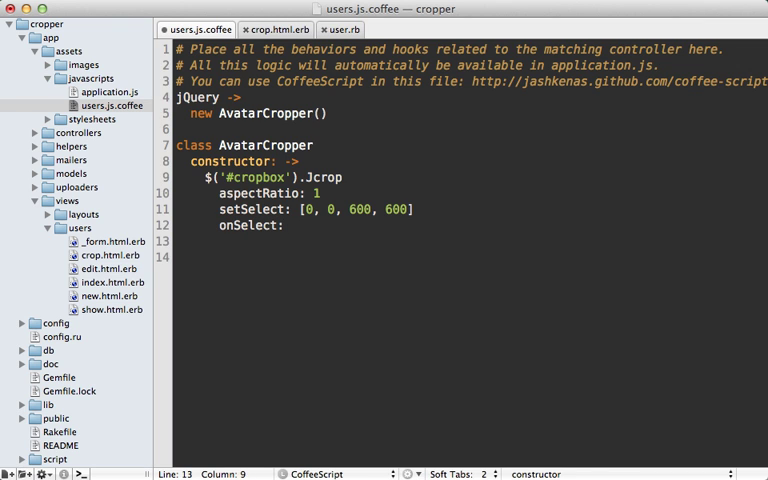
type("onChange:")
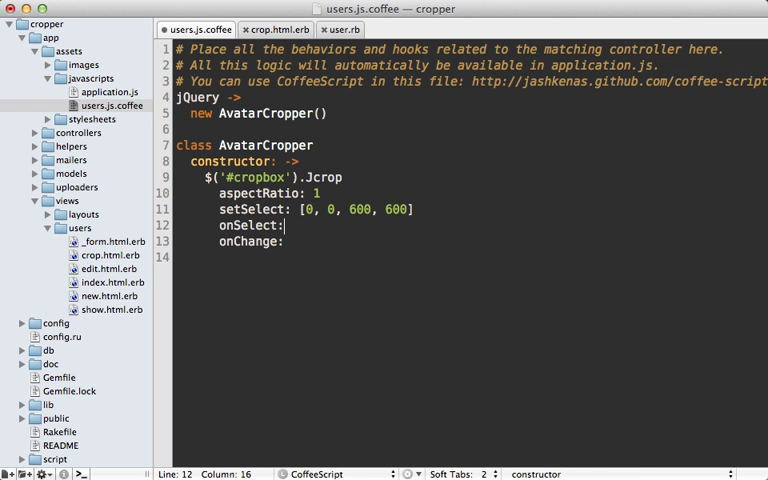
left_click(283, 241)
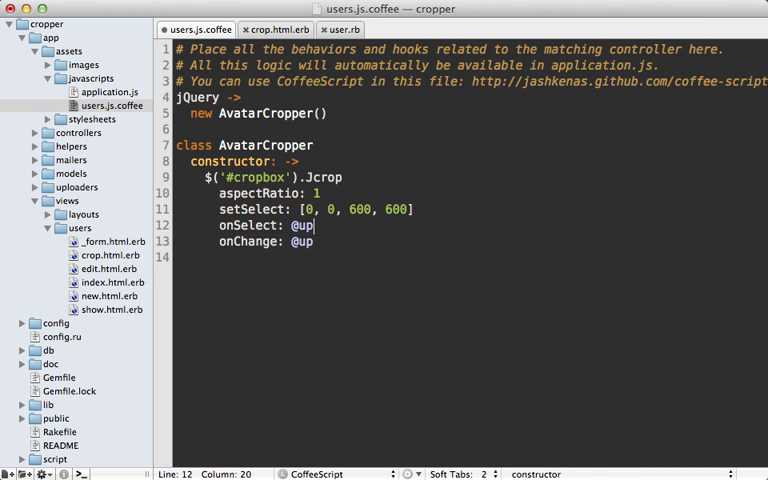
type("date")
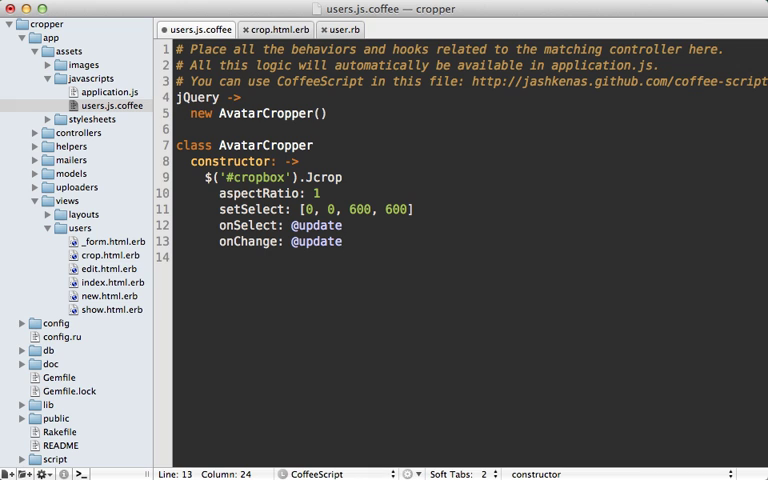
- Define update: (coords) => setting $('#user_crop_x').val(coords.x)
key("Return")
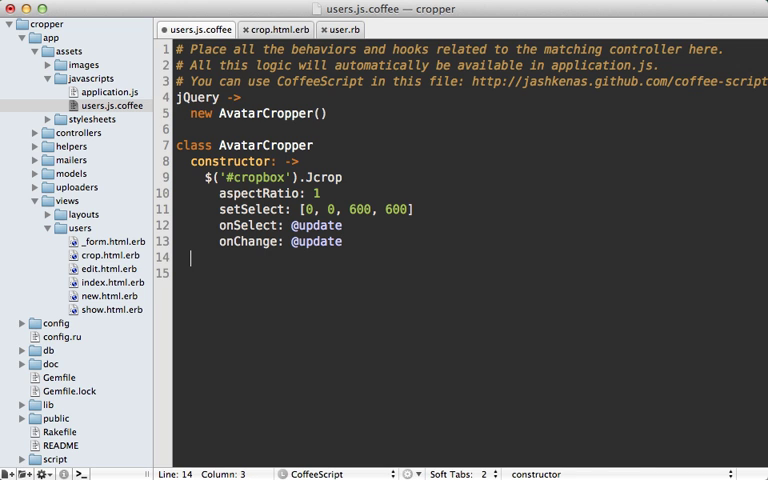
type("update")
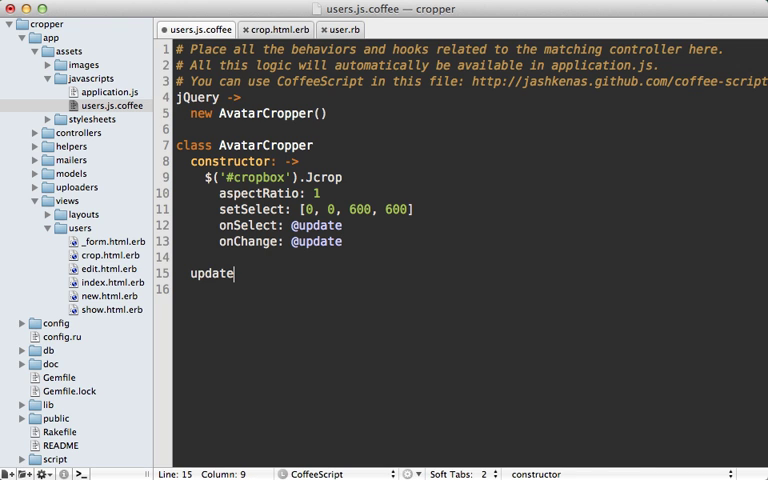
type(": (coords)")
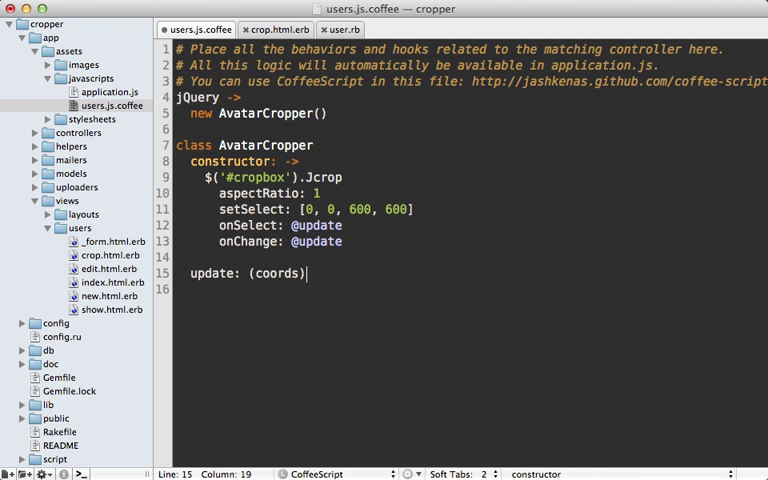
type("=>")
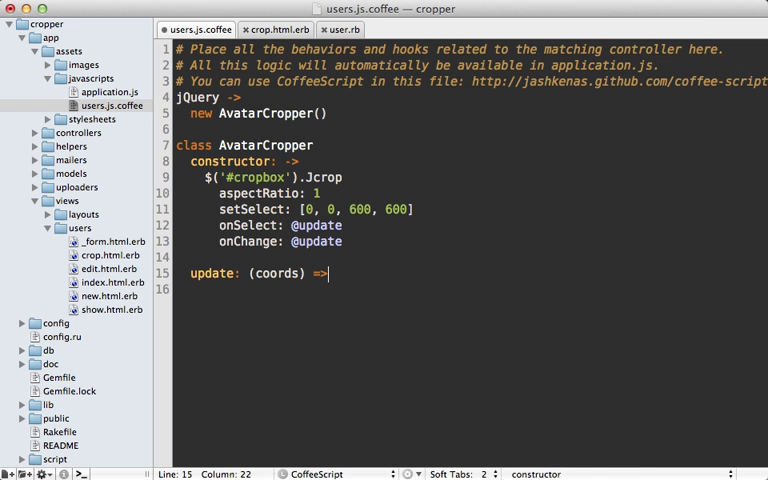
key("Return")
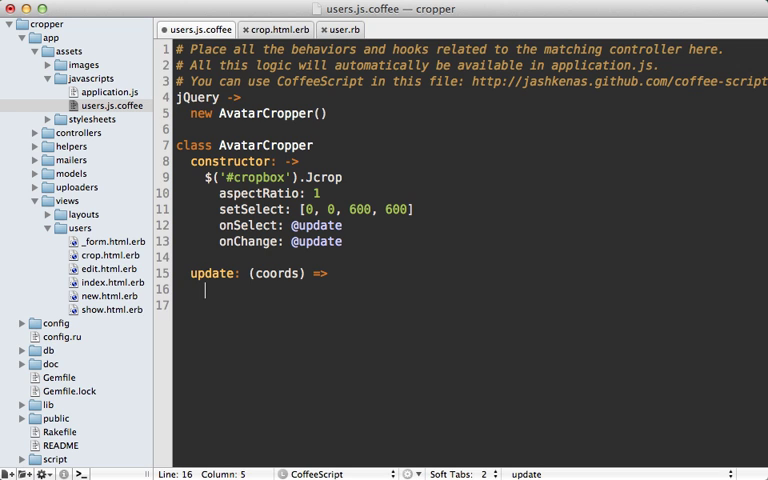
key("Left")
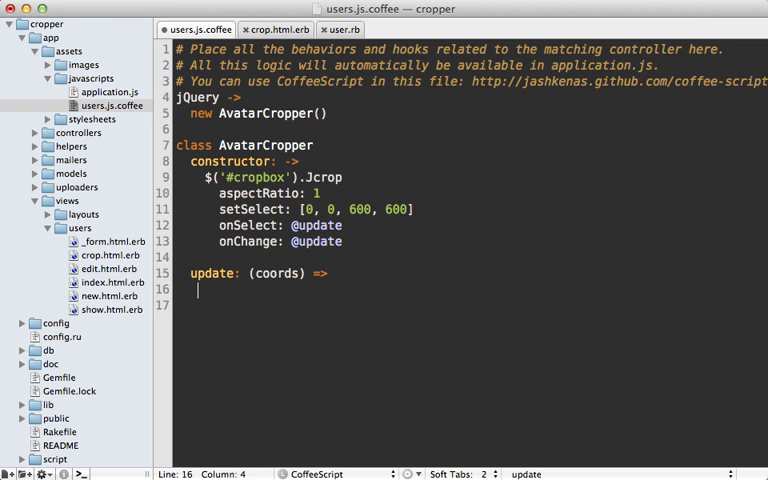
type("$('#')")
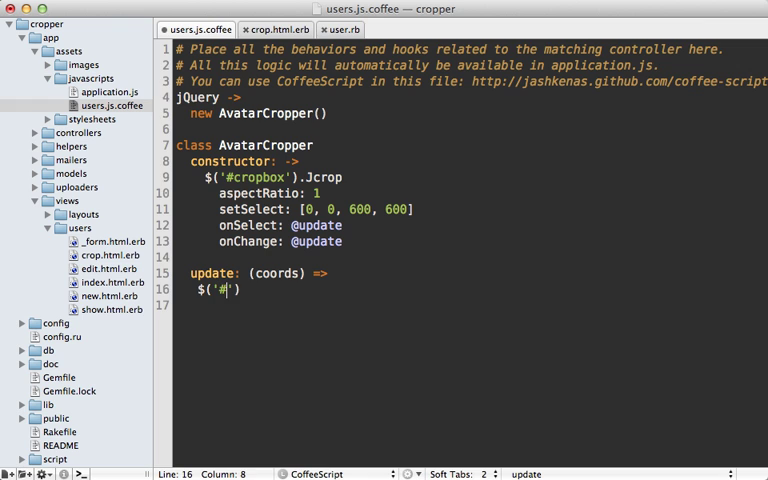
type("user_crop_x")
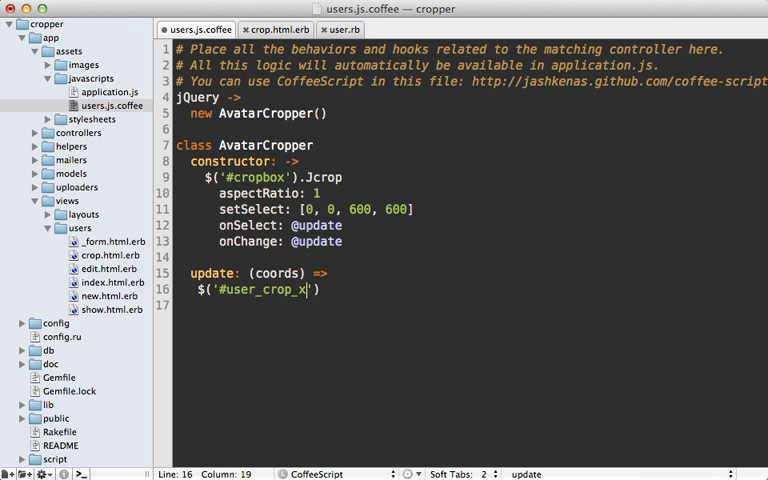
type(".val(c")
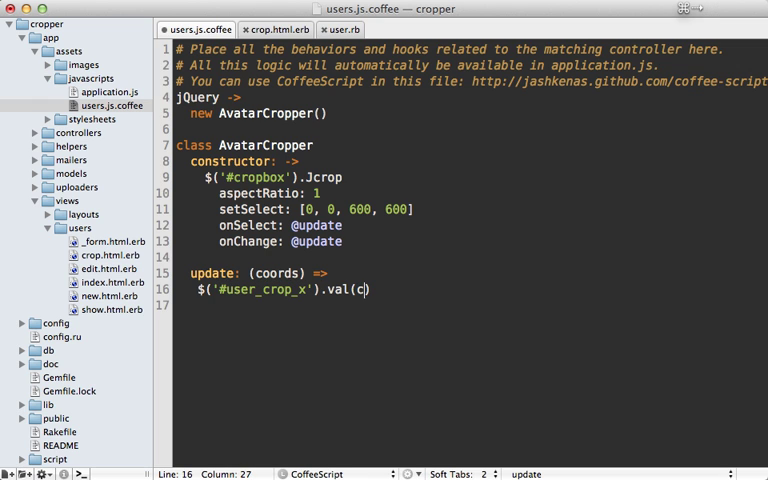
type("oords.x")
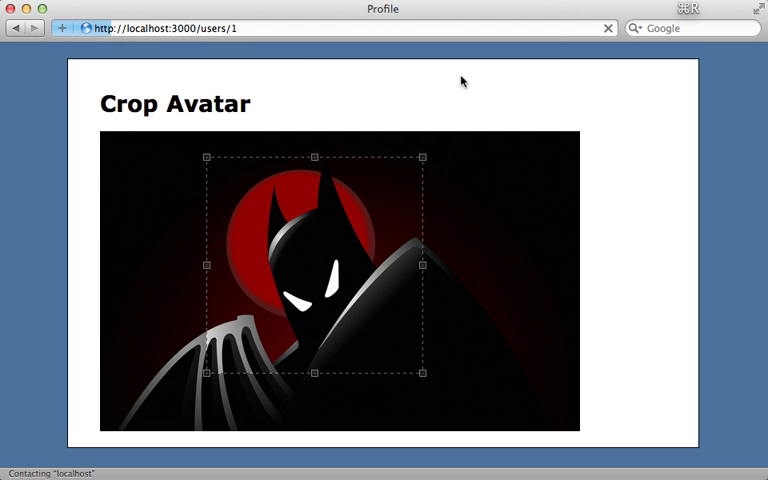
- Scroll down the reloaded Crop Avatar page in Safari
scroll("down", 3)
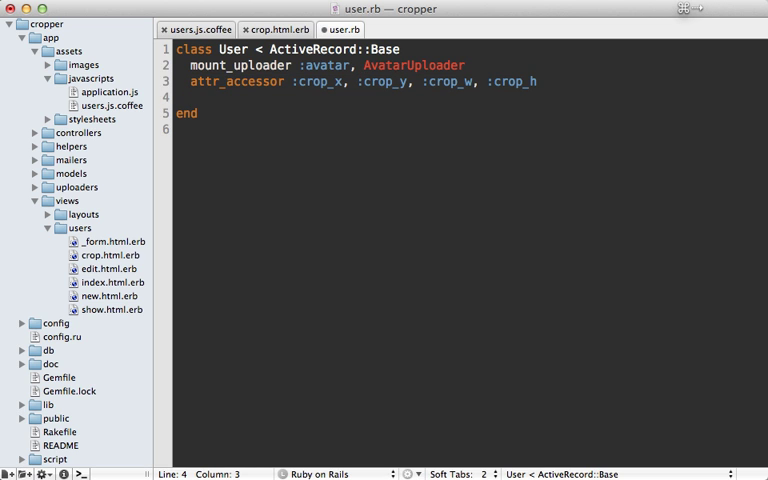
- Add after_update :crop_avatar running avatar.recreate_versions! if crop_x.present?
type("ad")
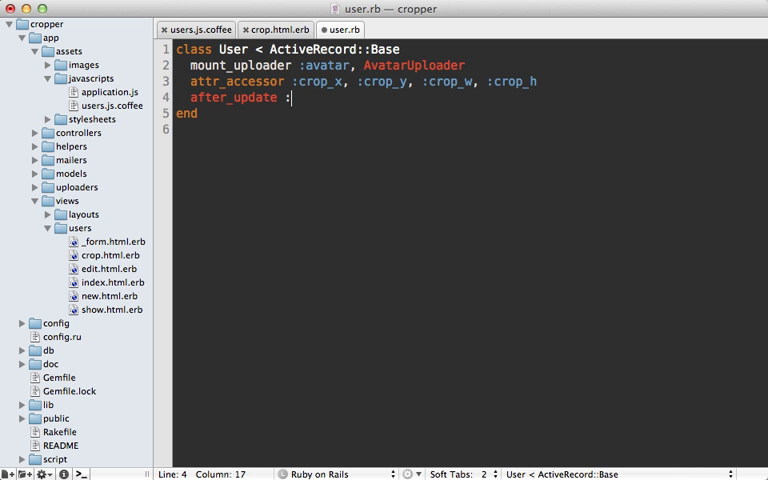
type("crop_avatar")
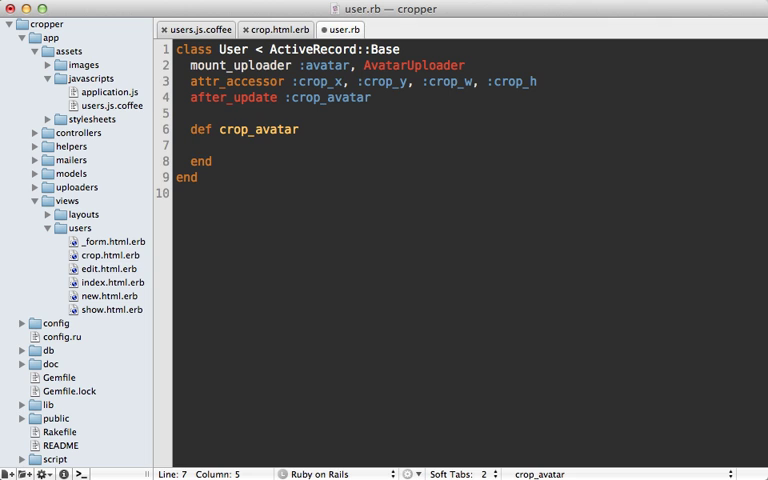
type("avatar")
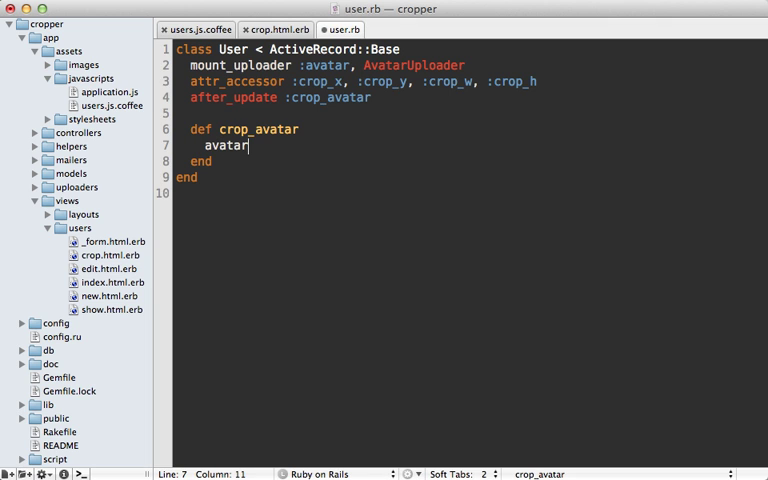
type(".recreate")
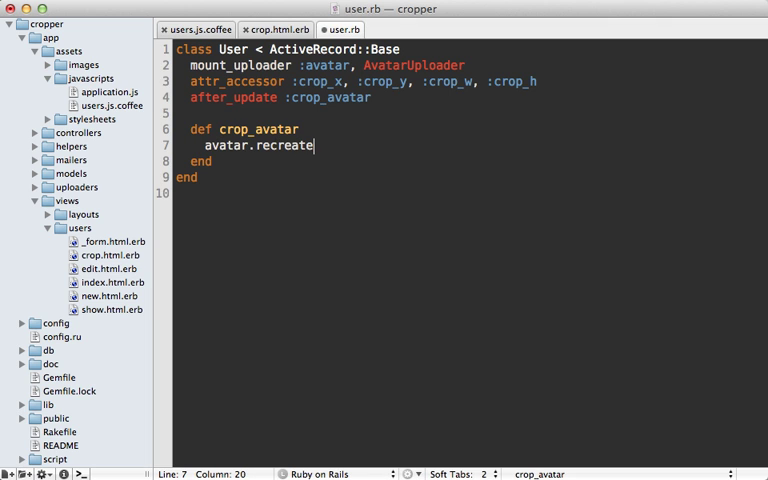
type("_versions!")
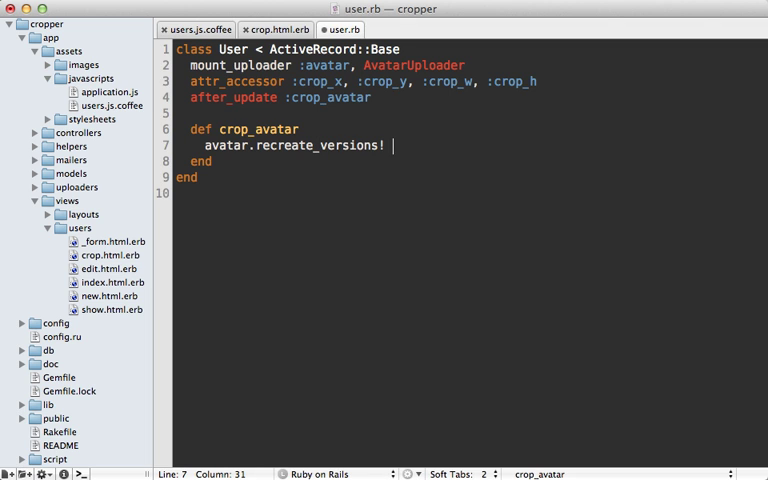
type("if crop")
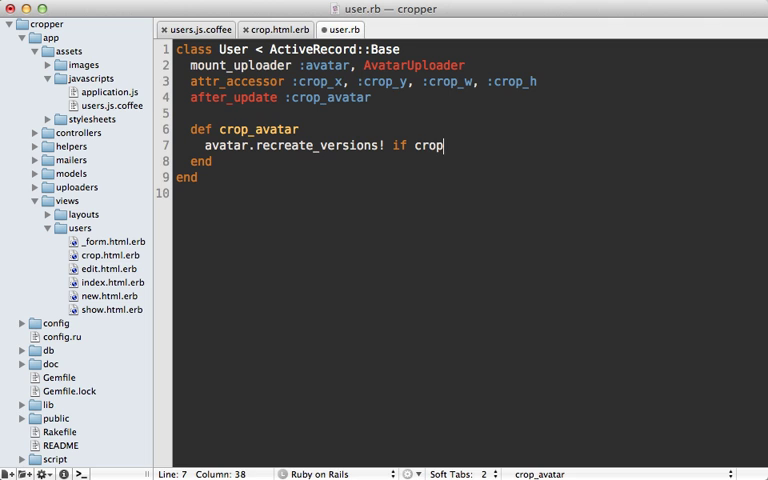
type("_x.present?")
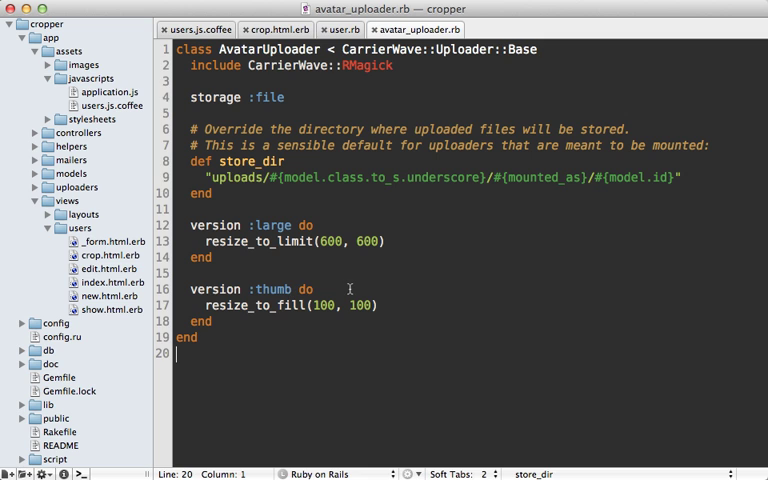
- Add process :crop to the thumb version in avatar_uploader.rb
left_click(342, 289)
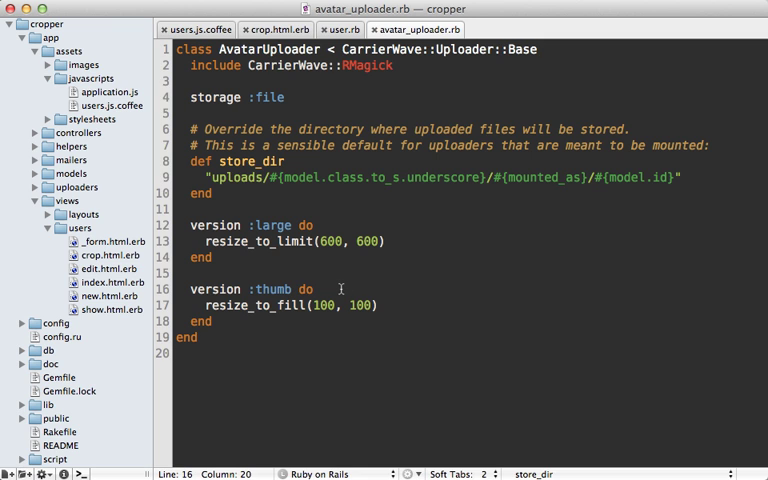
key("Return")
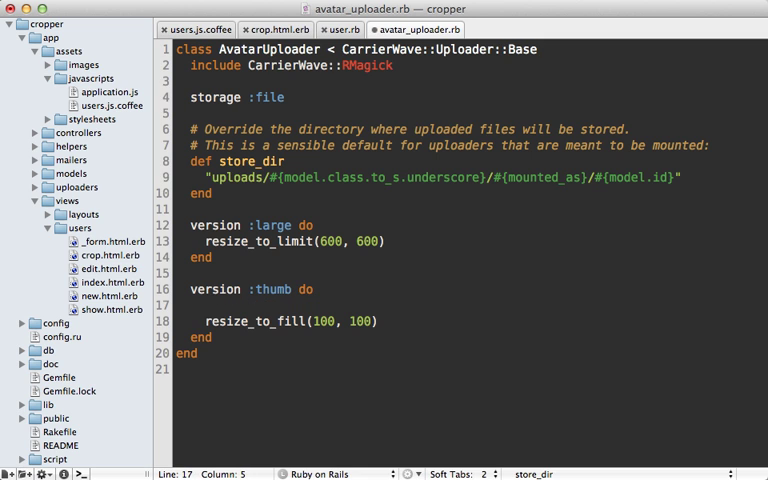
type("process :c")
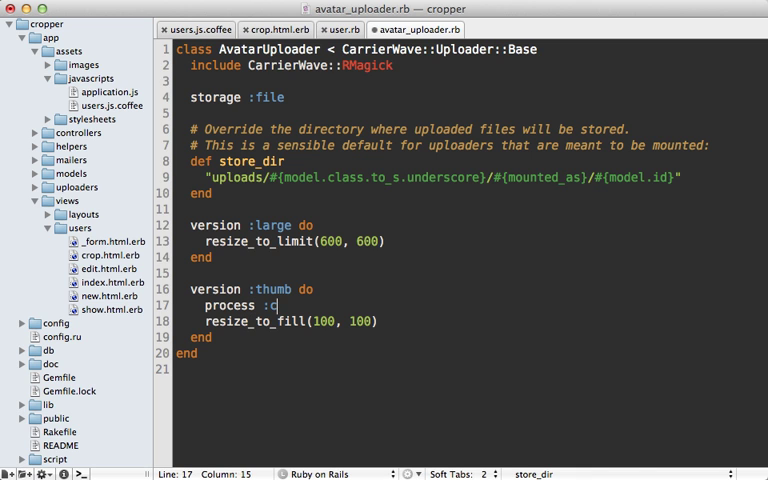
type("rop")
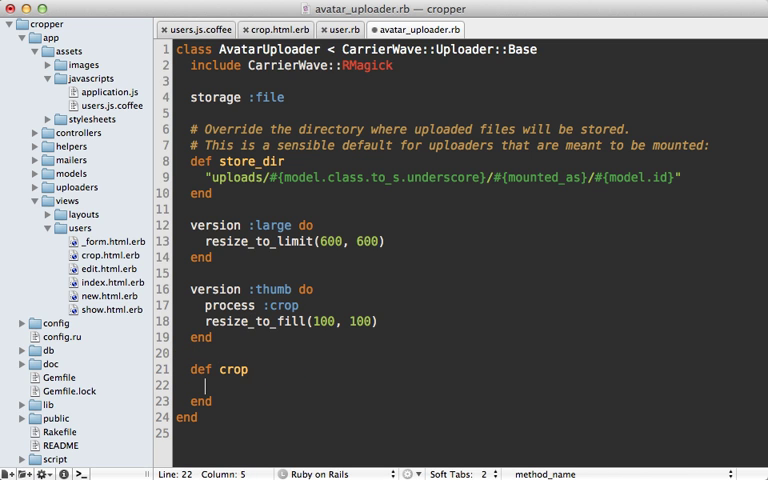
mouse_move(386, 369)
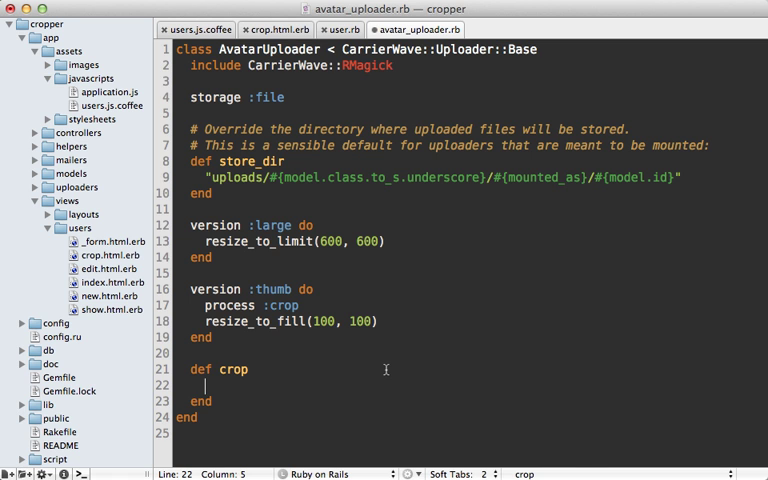
mouse_move(281, 370)
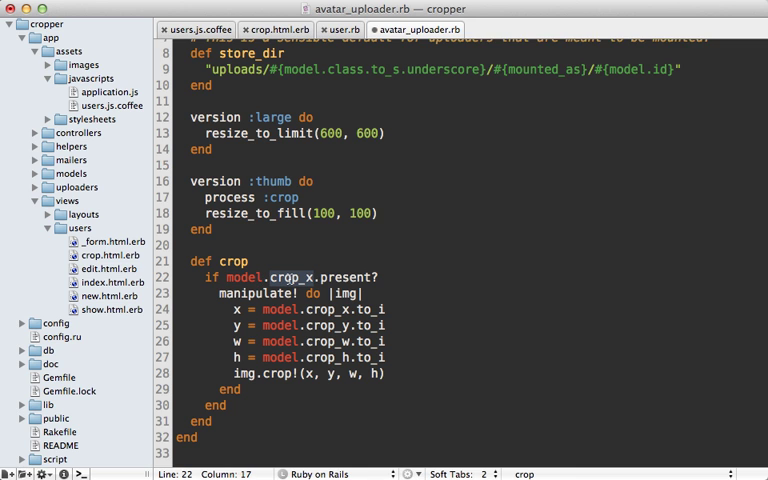
mouse_move(257, 297)
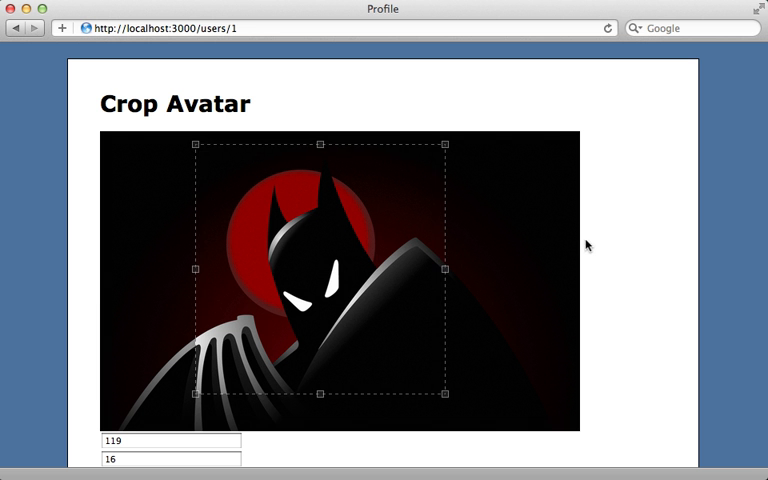
mouse_move(377, 351)
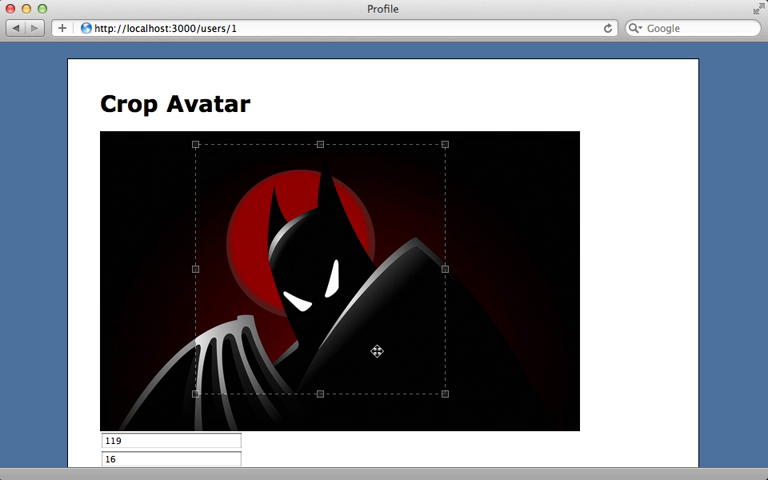
- Submit the 313-pixel square Batman crop via the Crop button at the page bottom
scroll("down", 3)
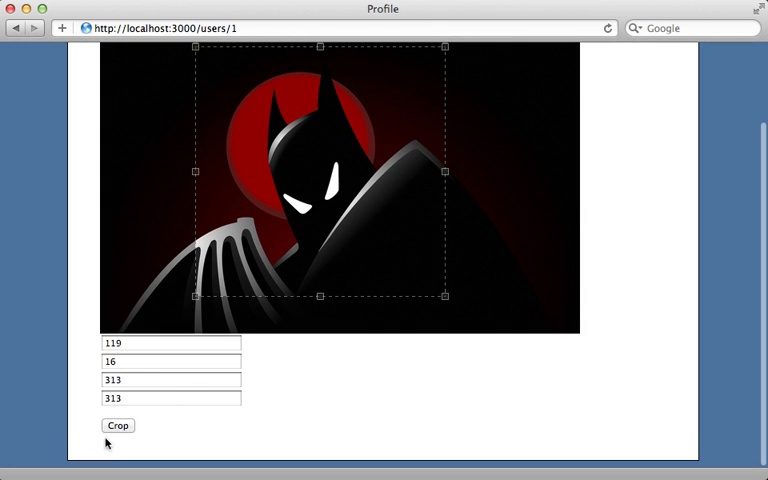
left_click(117, 425)
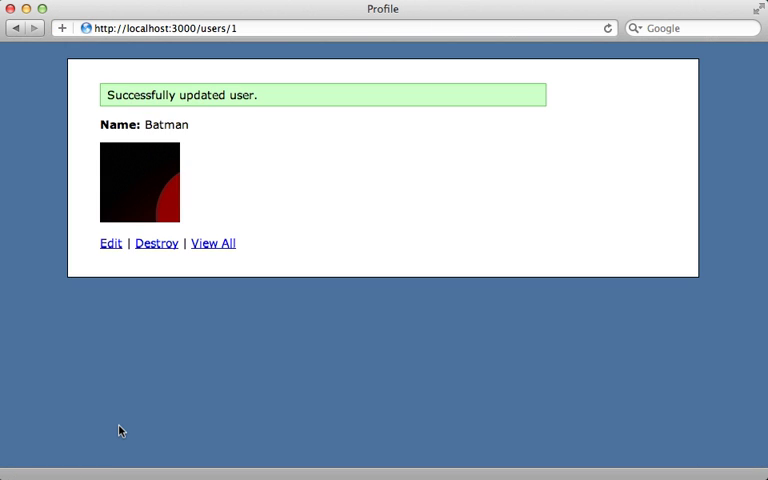
mouse_move(152, 189)
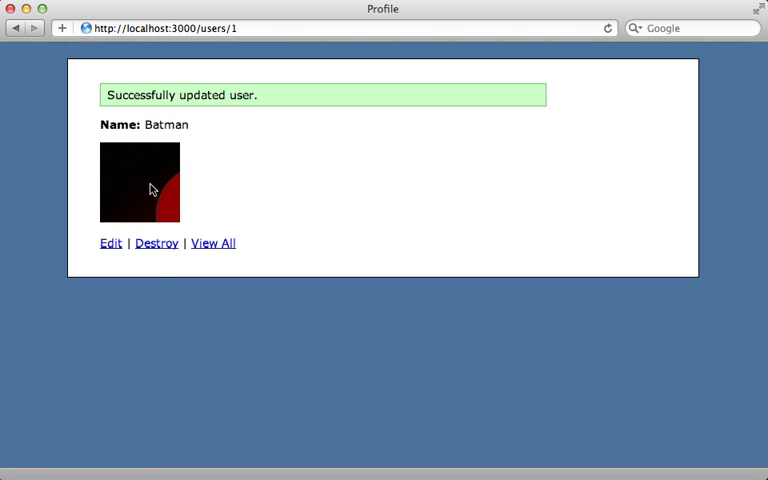
mouse_move(178, 207)
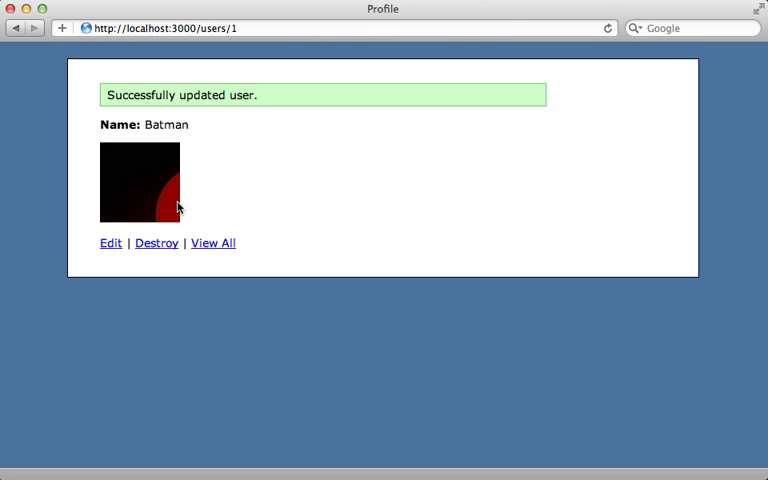
mouse_move(190, 197)
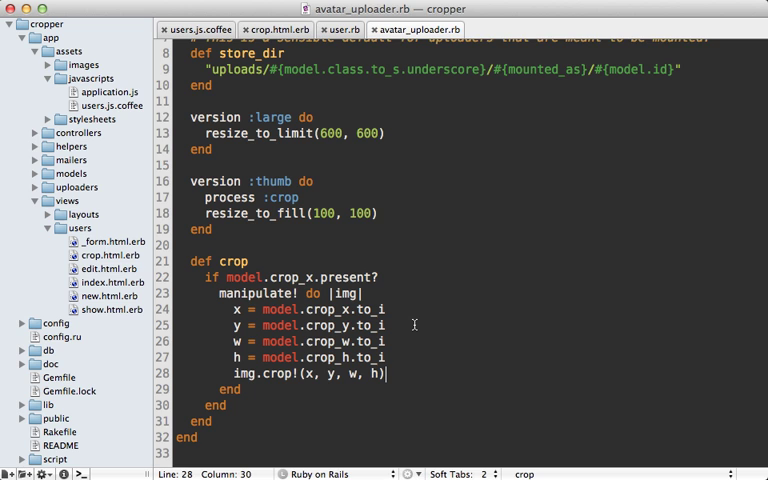
left_click(351, 293)
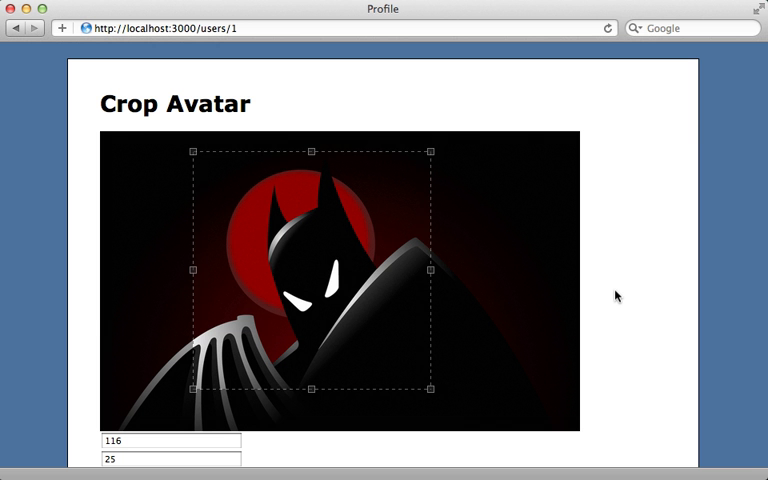
mouse_move(322, 335)
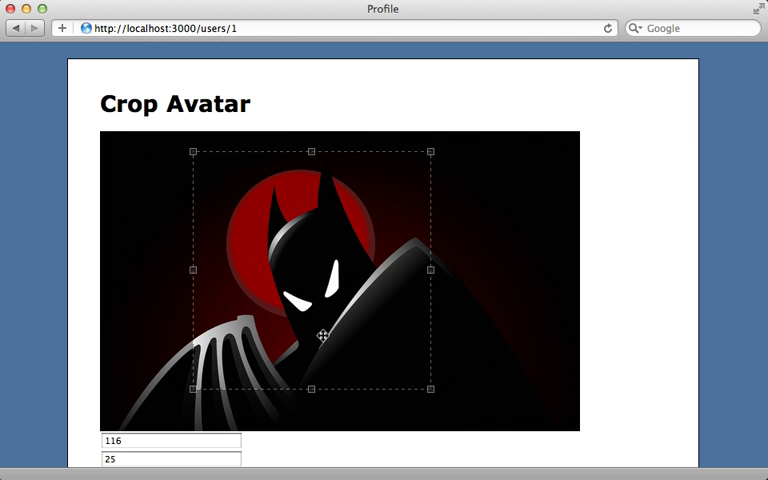
- Submit the 298-pixel square crop at 116, 25 with the Crop button
scroll("down", 3)
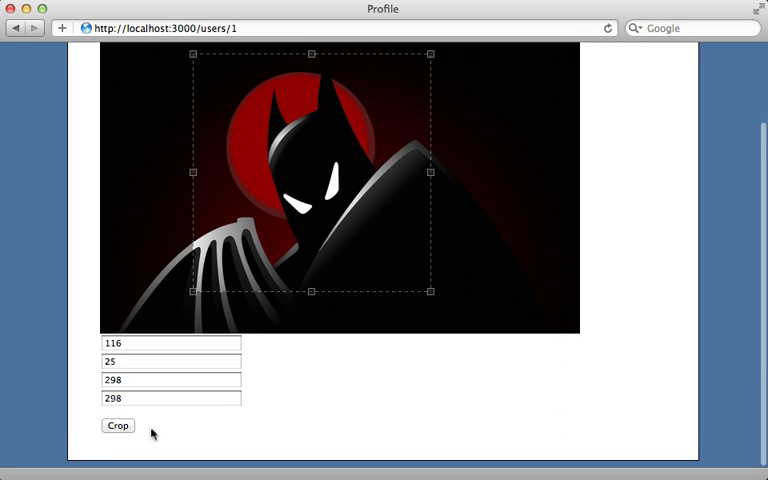
left_click(117, 425)
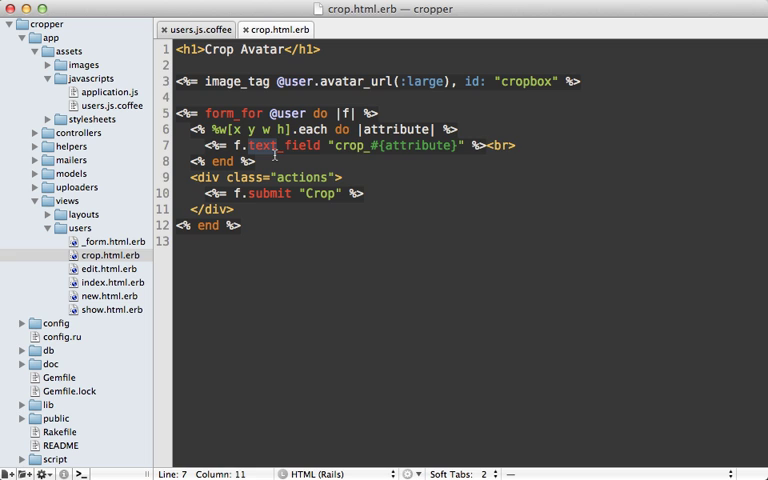
- Change crop fields to hidden_field and add a 100px Preview avatar box below the image
type("hidden_field")
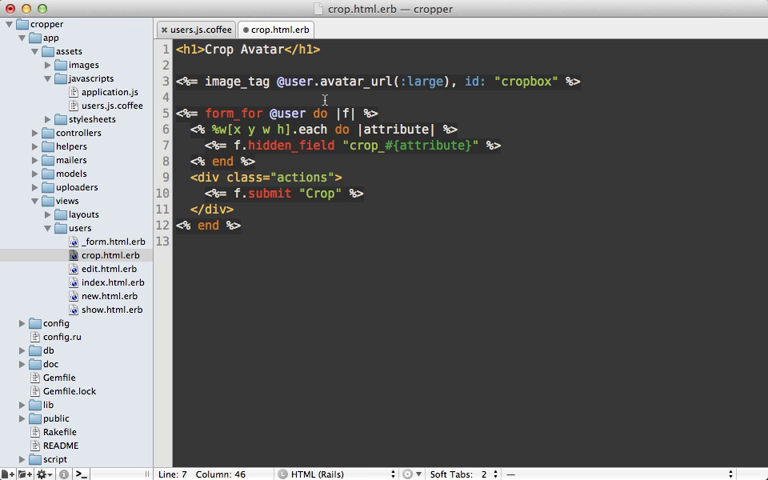
left_click(177, 98)
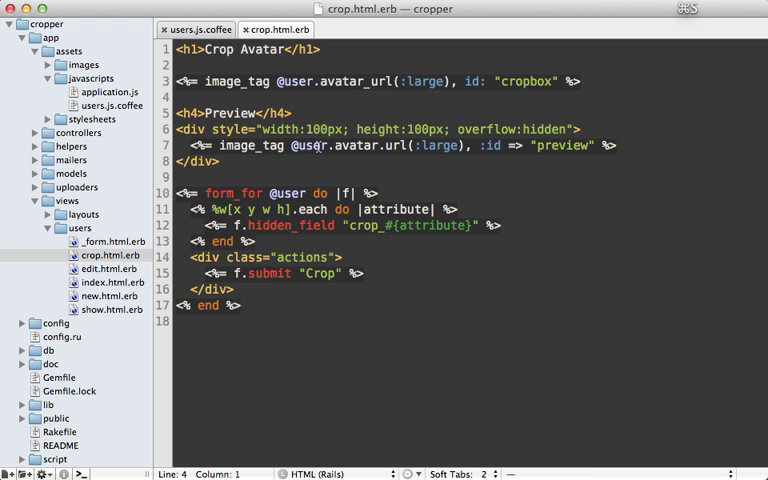
left_click(196, 29)
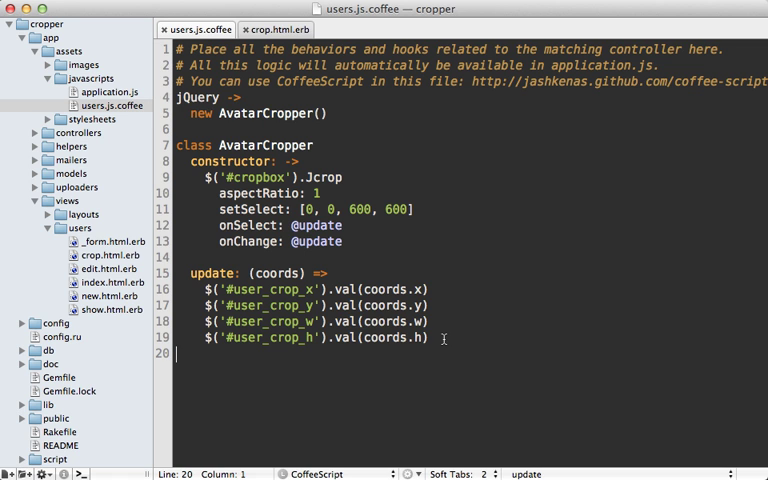
type("@updatePreview(coords)")
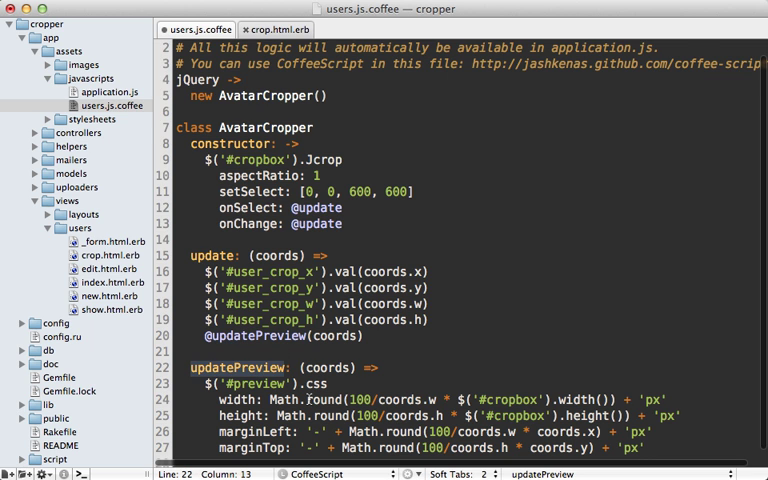
scroll("down", 3)
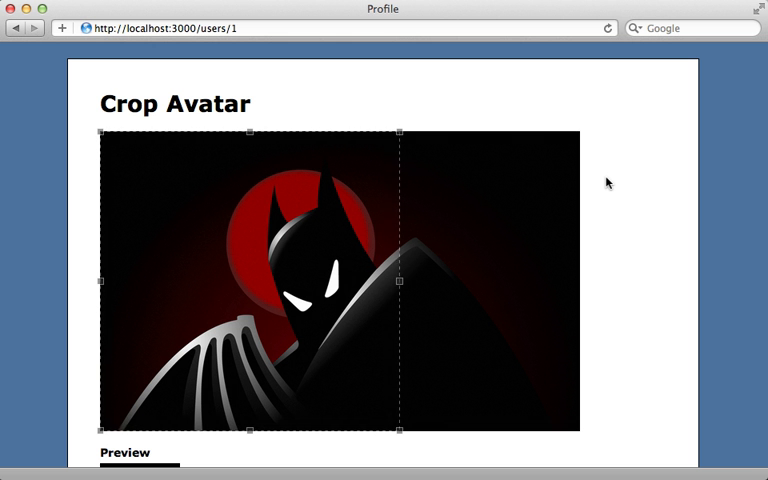
- Reframe the square selection around Batman's head and submit the crop
scroll("down", 3)
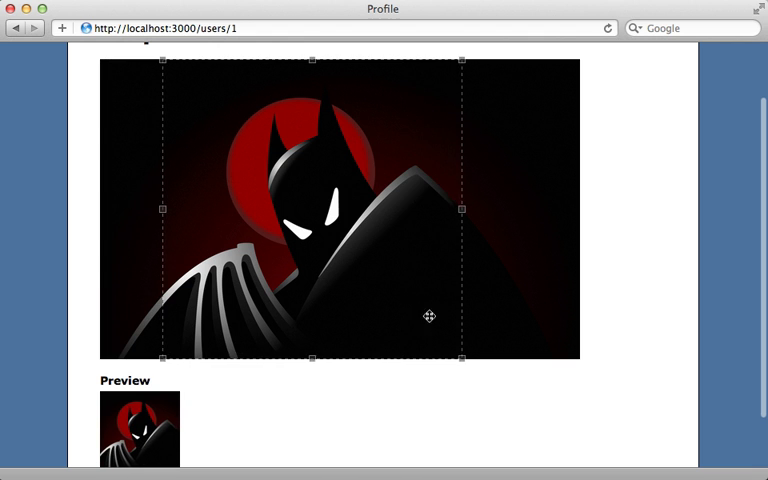
left_click_drag(429, 317, 309, 219)
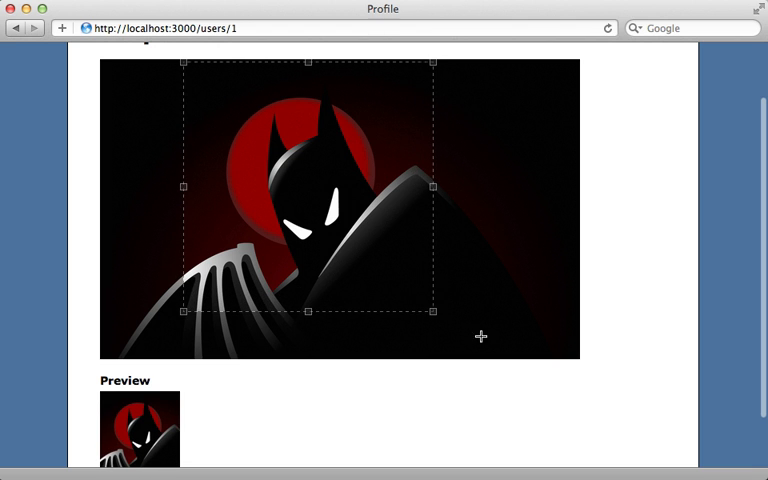
scroll("down", 3)
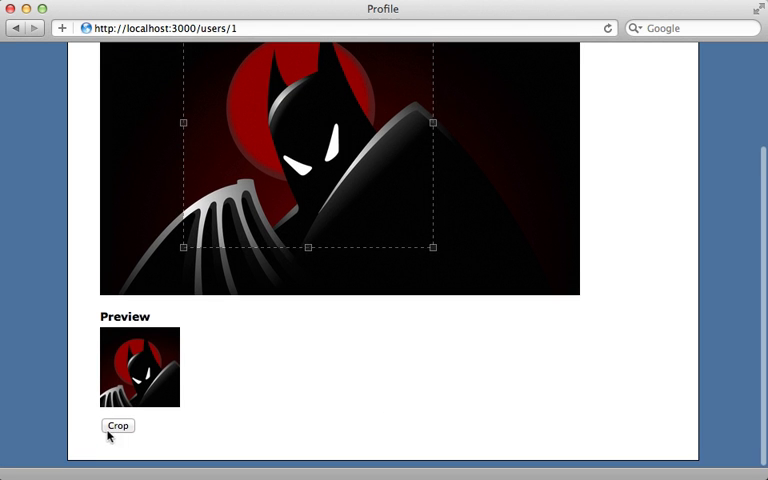
left_click(117, 425)
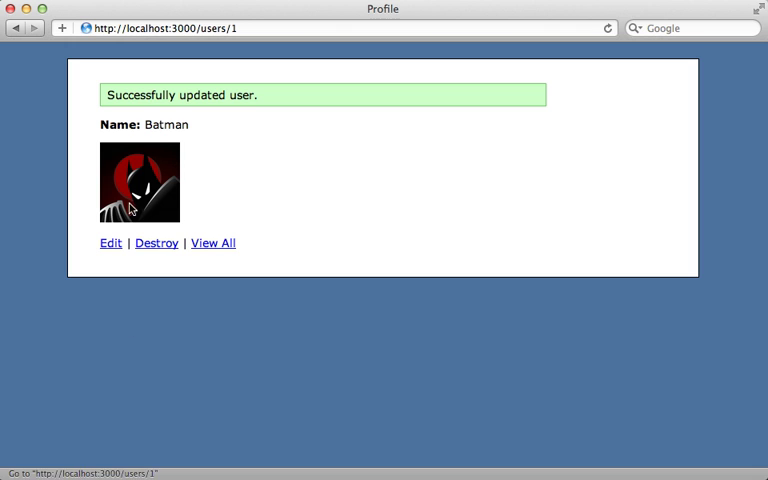